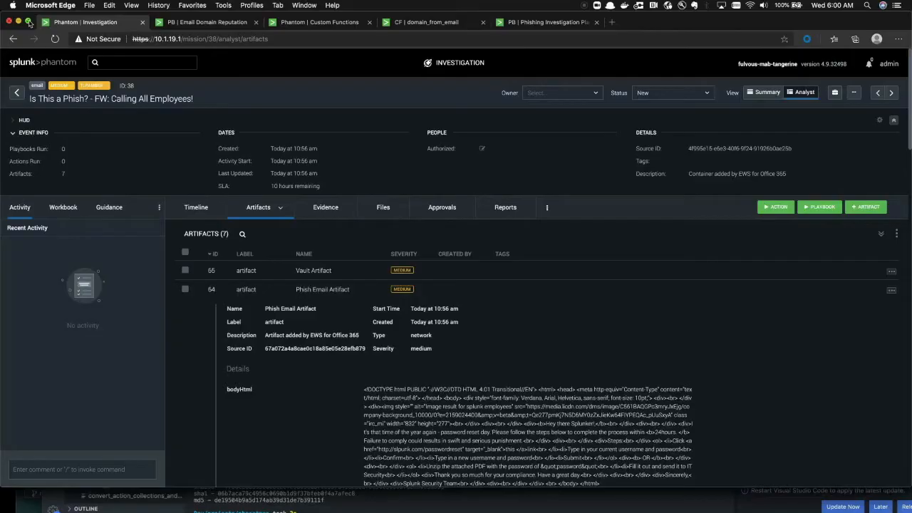
# Review the Phish Email Artifact down to the fromEmail field, then switch to the Email Domain Reputation playbook
pyautogui.scroll(-3)
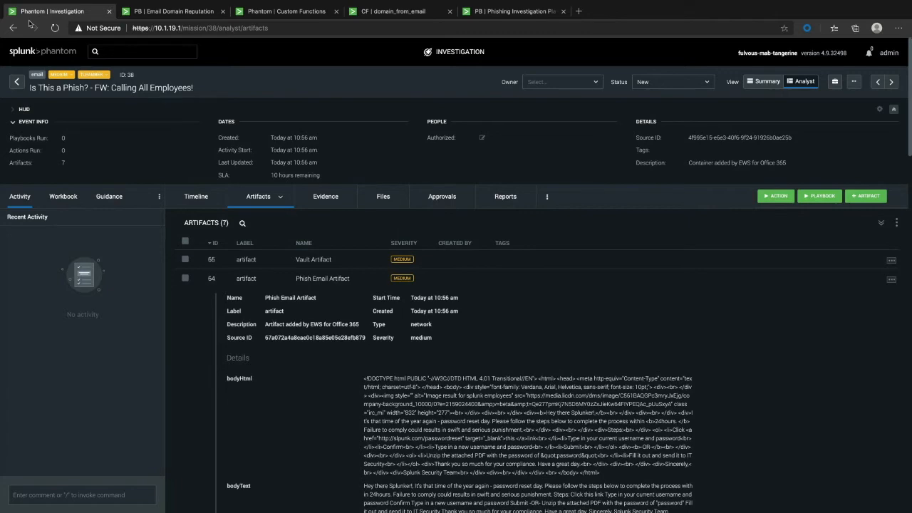
pyautogui.scroll(-3)
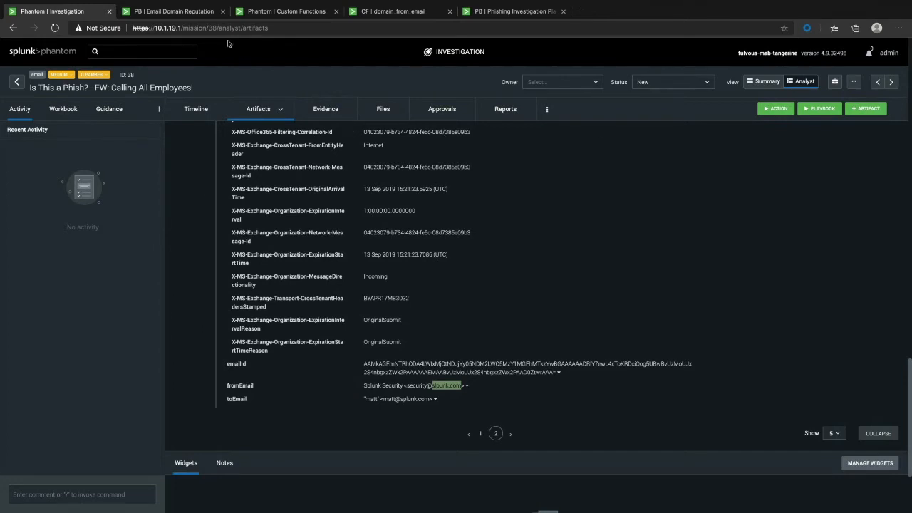
pyautogui.click(174, 12)
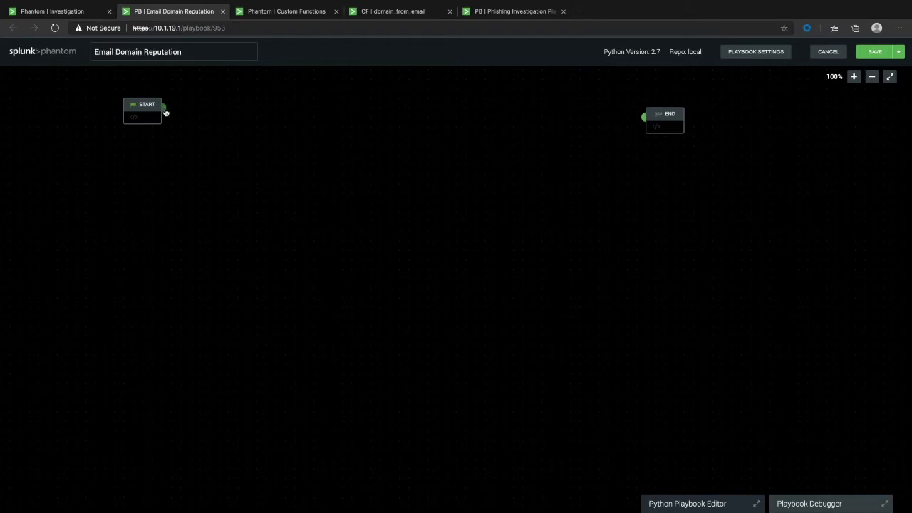
# Add a filter after START checking artifact:*.cef.fromEmail, and begin another block after it
pyautogui.click(163, 109)
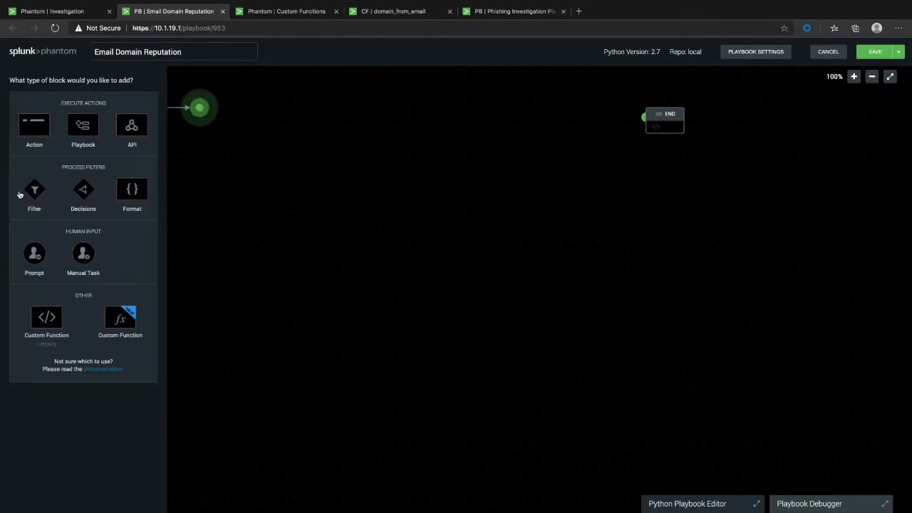
pyautogui.click(34, 192)
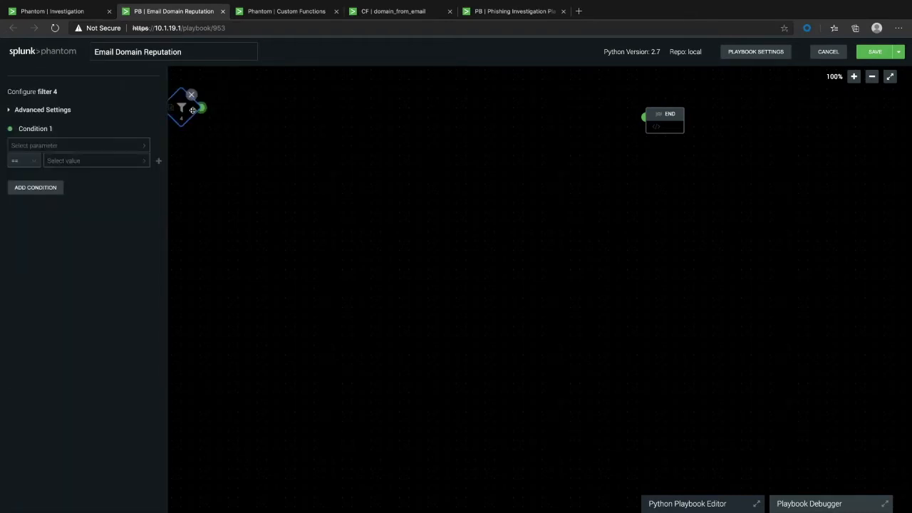
pyautogui.click(77, 146)
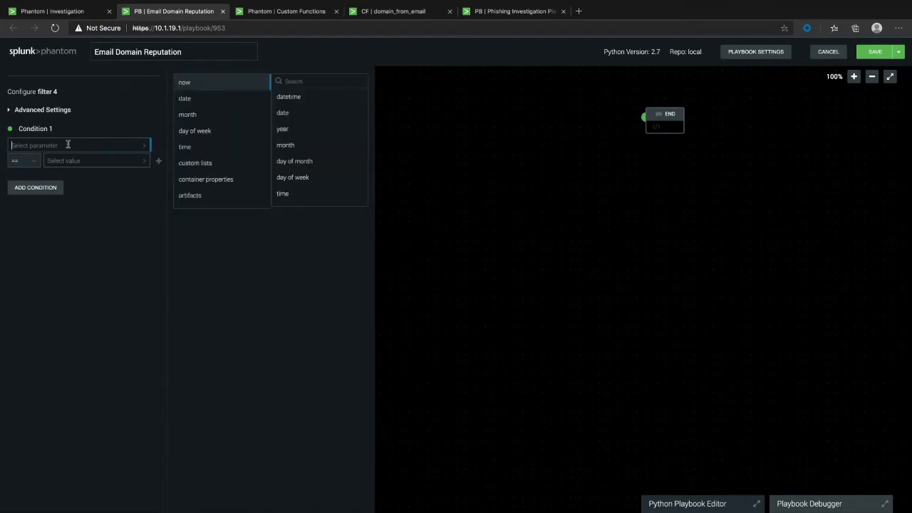
pyautogui.click(190, 196)
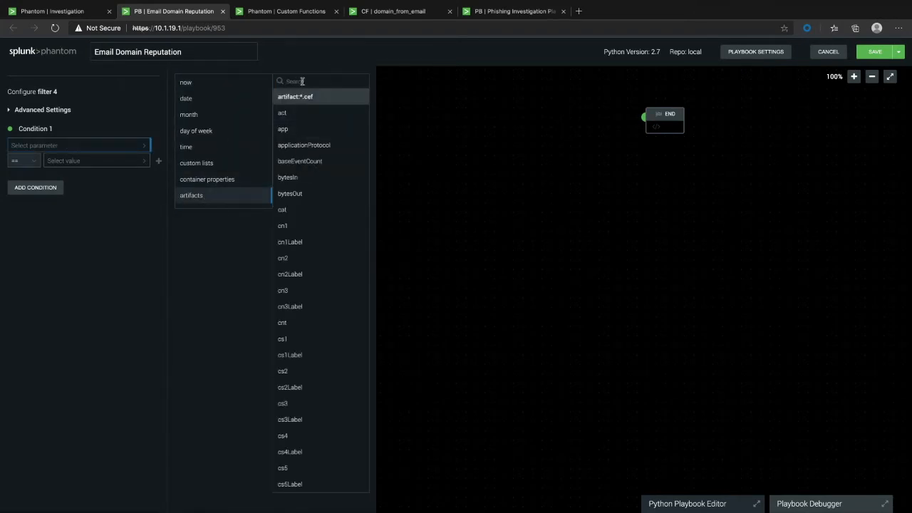
pyautogui.write('fromEMail')
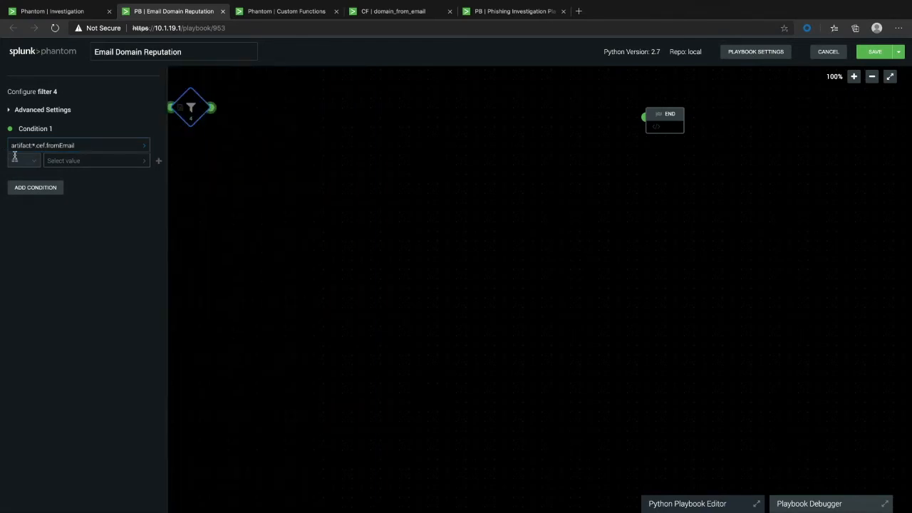
pyautogui.click(23, 159)
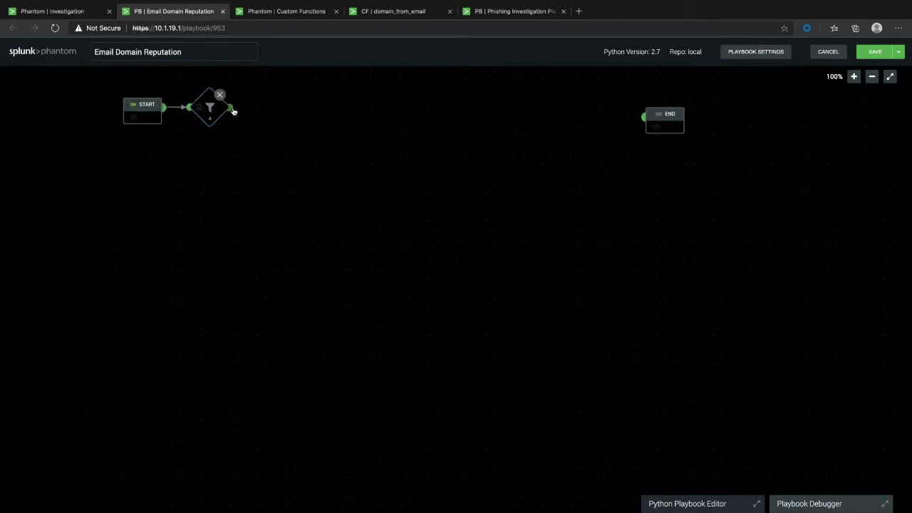
pyautogui.click(234, 109)
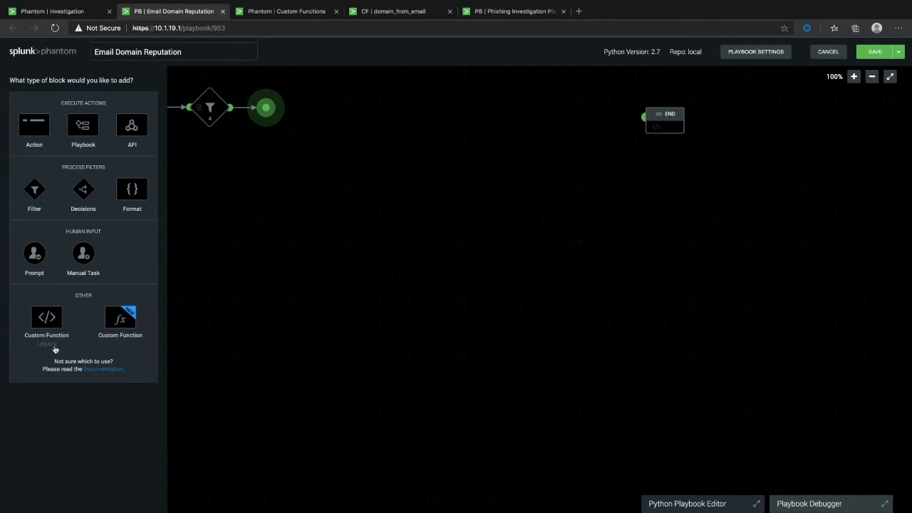
pyautogui.moveTo(125, 338)
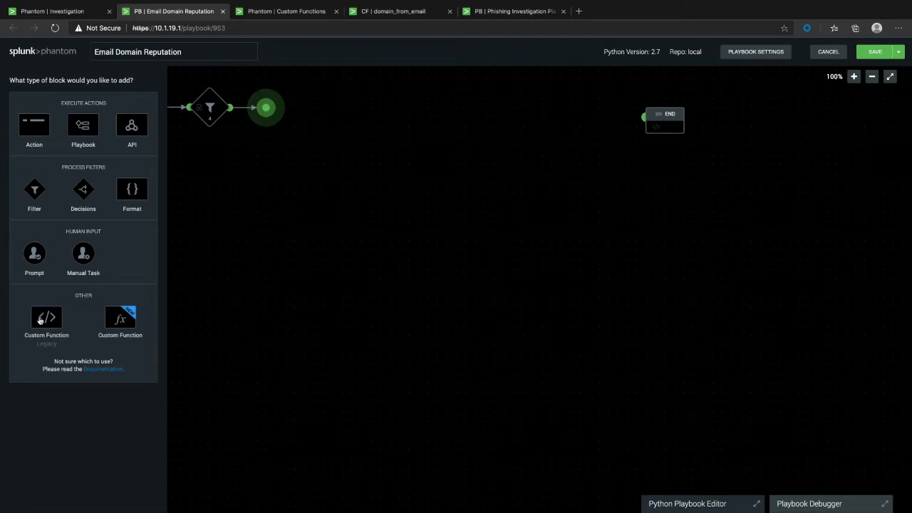
# Make the block a legacy custom function taking filtered fromEmail and outputting email_domain, then view its code
pyautogui.click(45, 316)
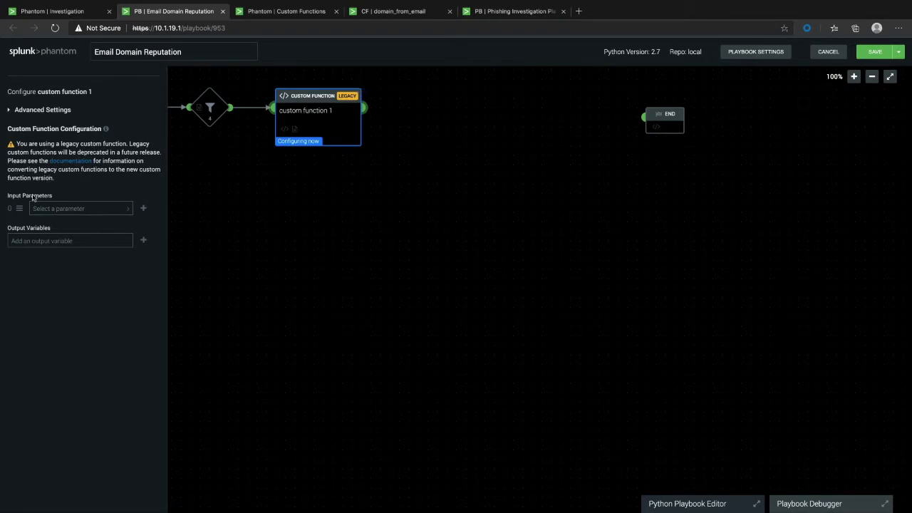
pyautogui.click(79, 208)
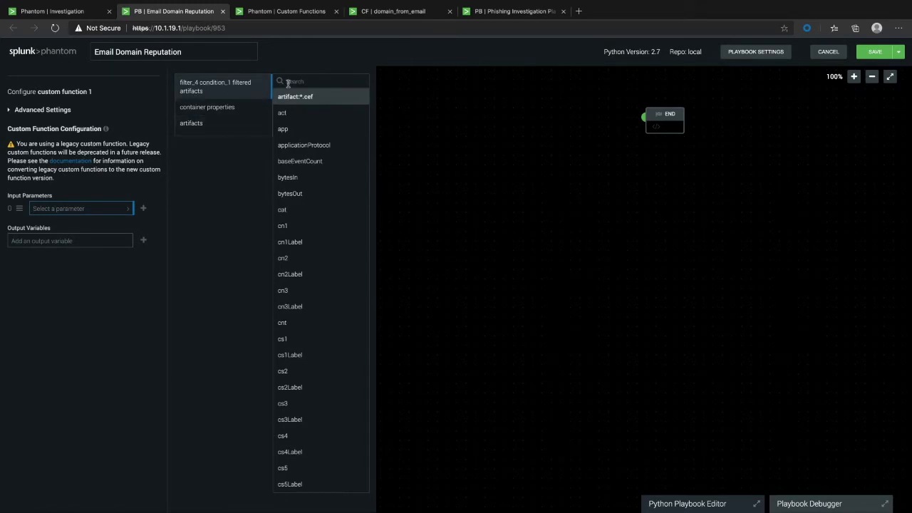
pyautogui.write('fromEmail')
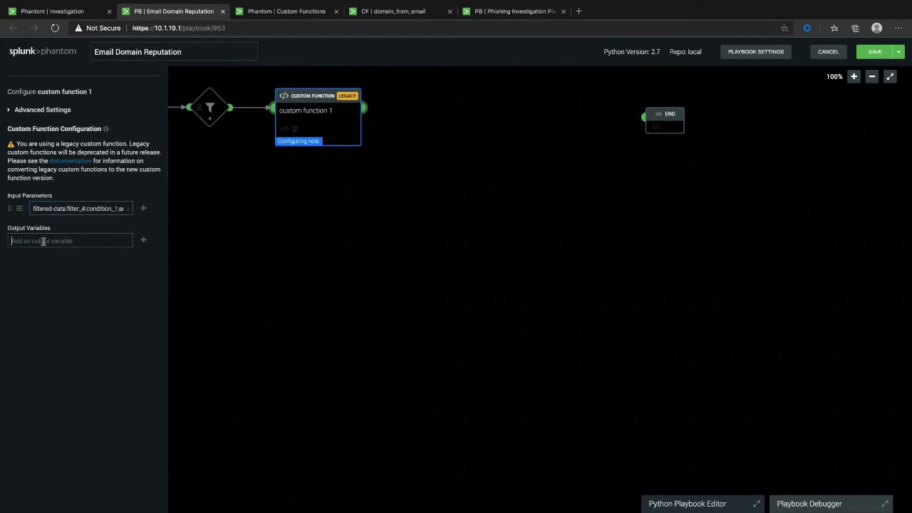
pyautogui.write('email')
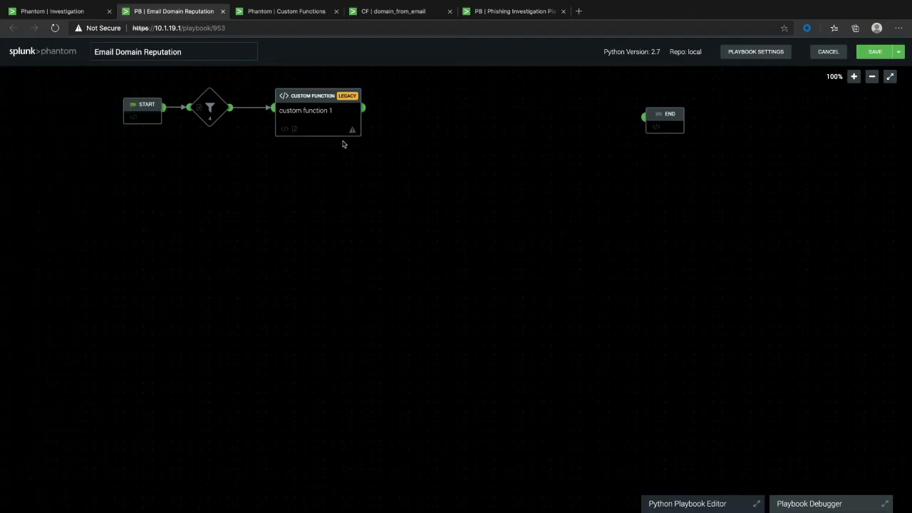
pyautogui.moveTo(382, 146)
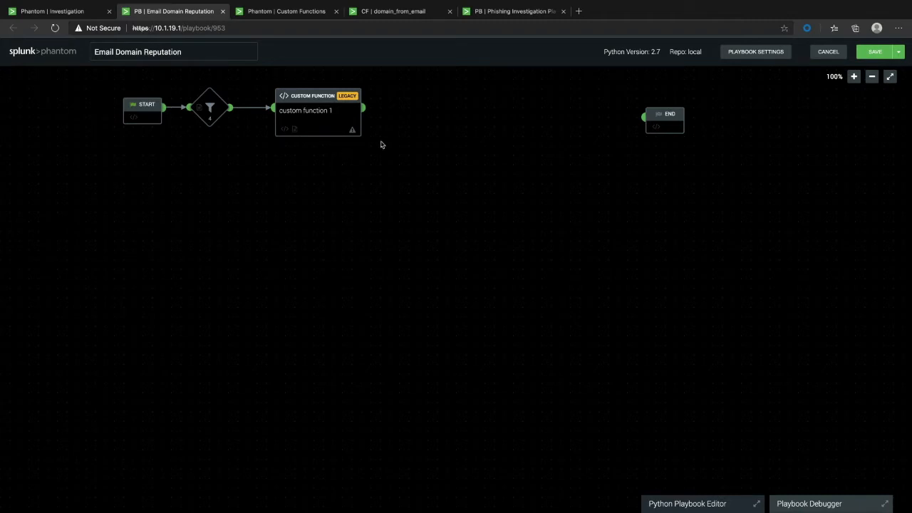
pyautogui.moveTo(305, 160)
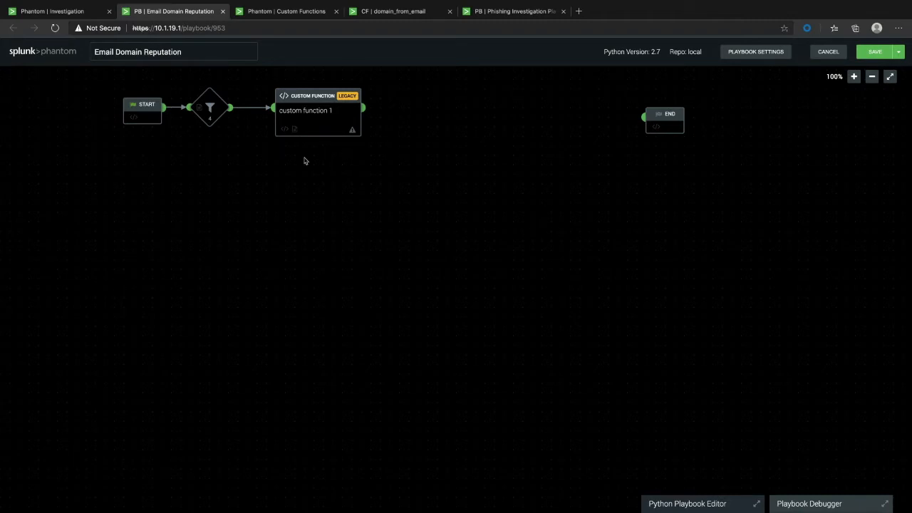
pyautogui.click(318, 112)
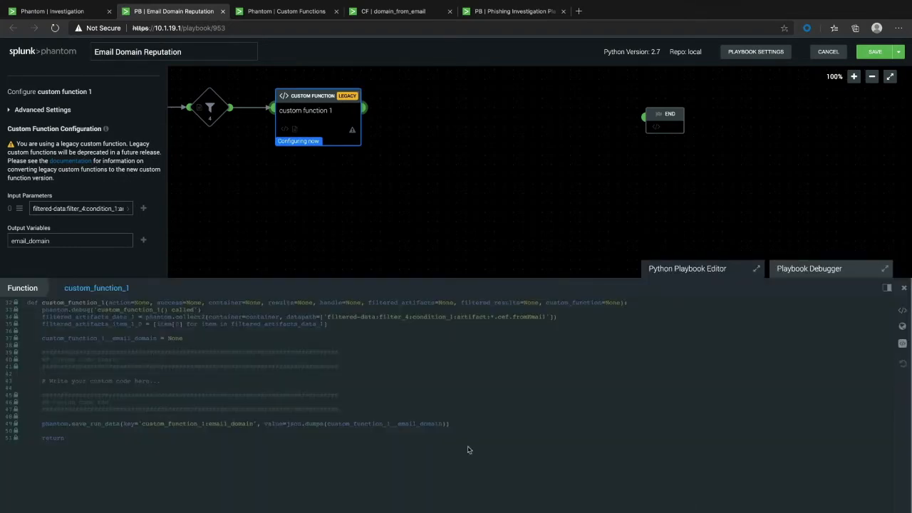
# Inspect the placeholder '# Write your custom code here...' line and close the function's configuration
pyautogui.doubleClick(100, 380)
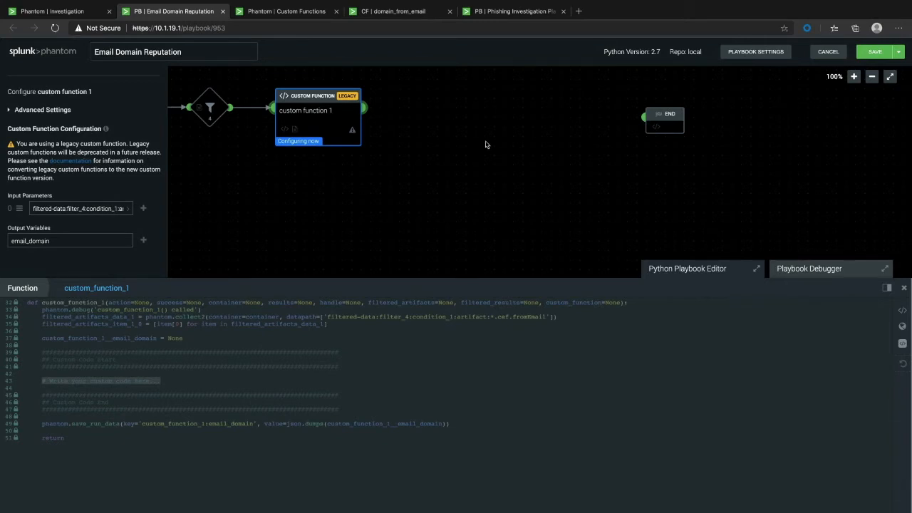
pyautogui.click(362, 91)
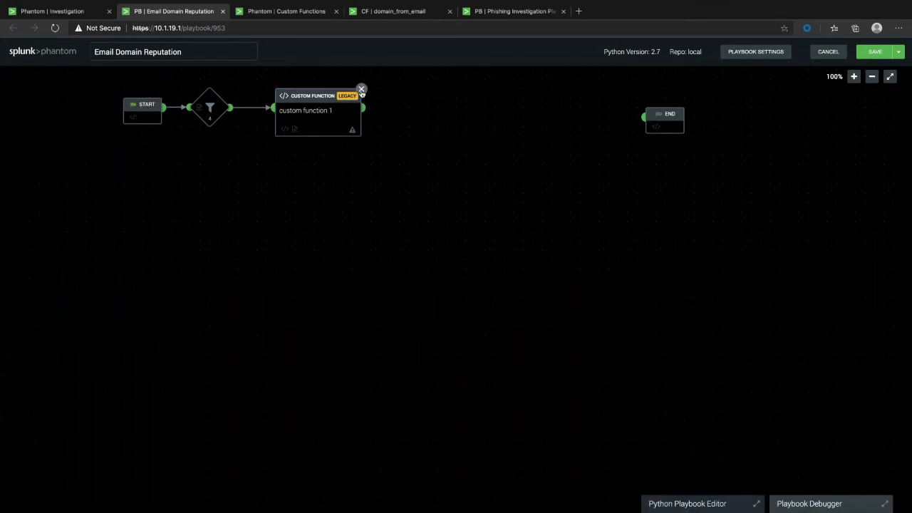
# Replace the legacy block with a reusable Custom Function block and browse the local repository functions
pyautogui.click(362, 90)
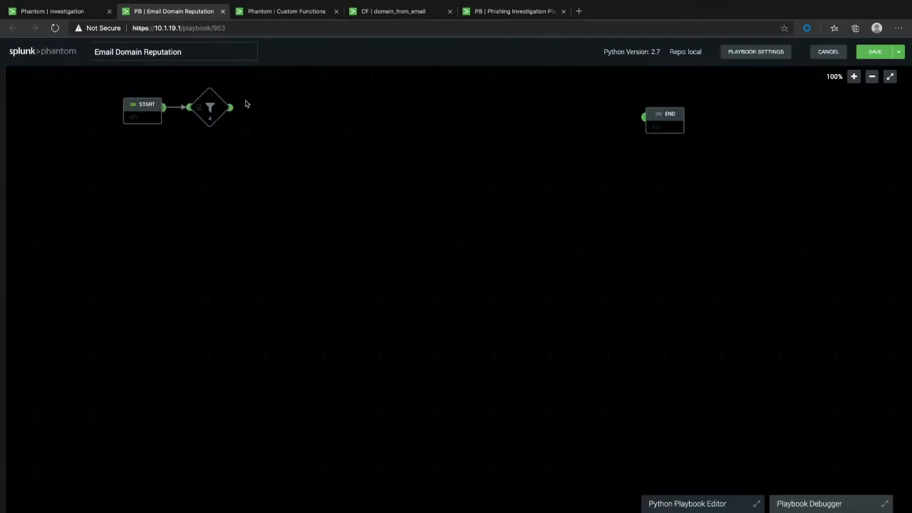
pyautogui.click(231, 107)
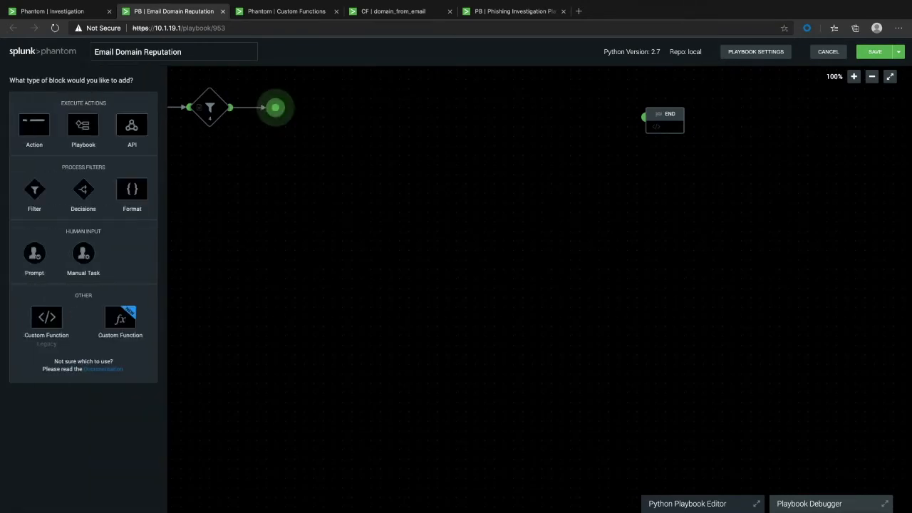
pyautogui.click(119, 317)
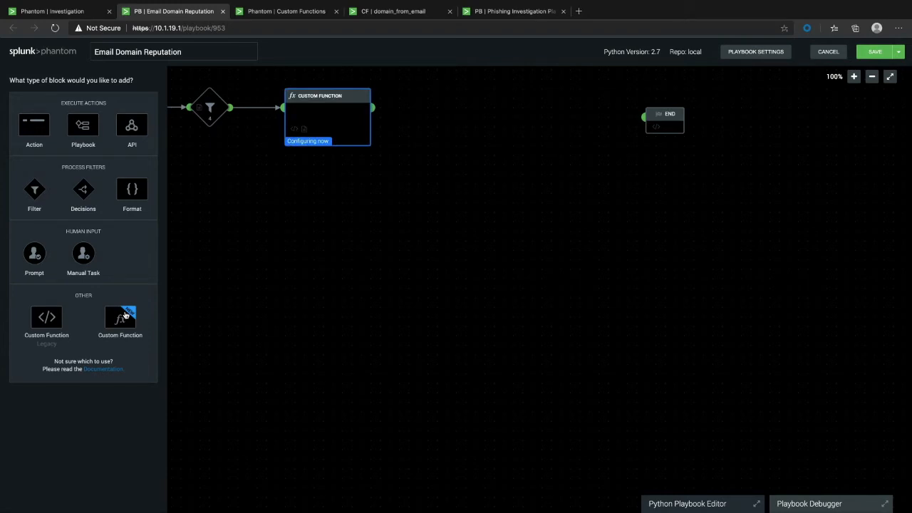
pyautogui.click(120, 320)
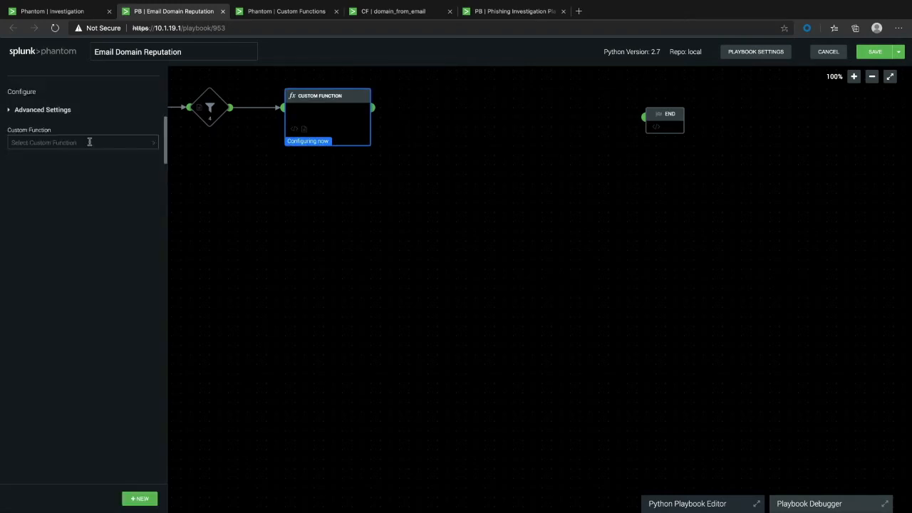
pyautogui.click(80, 143)
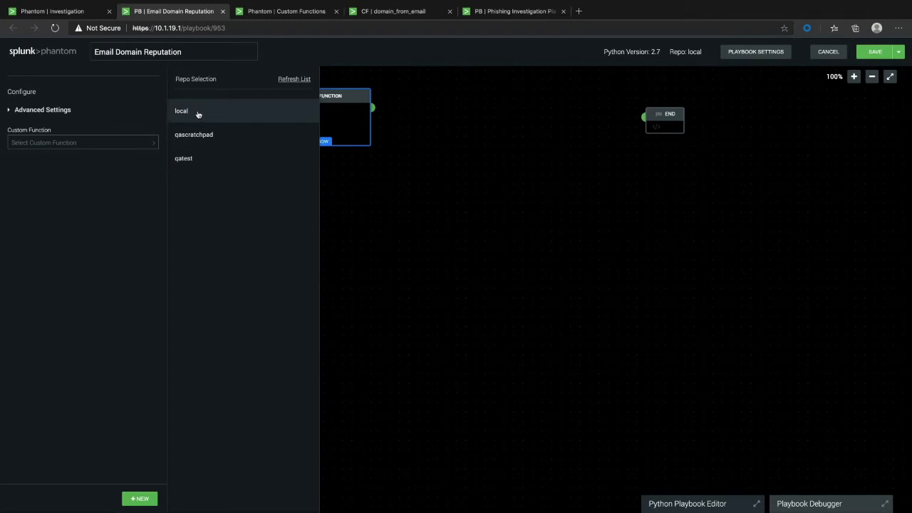
pyautogui.click(181, 111)
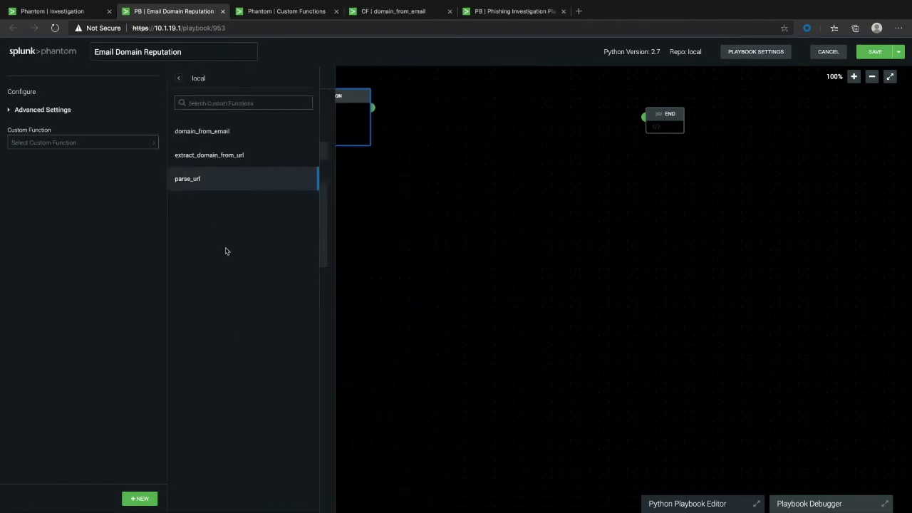
# Select domain_from_email, feed its email input the filtered fromEmail values, and start a following block
pyautogui.click(203, 131)
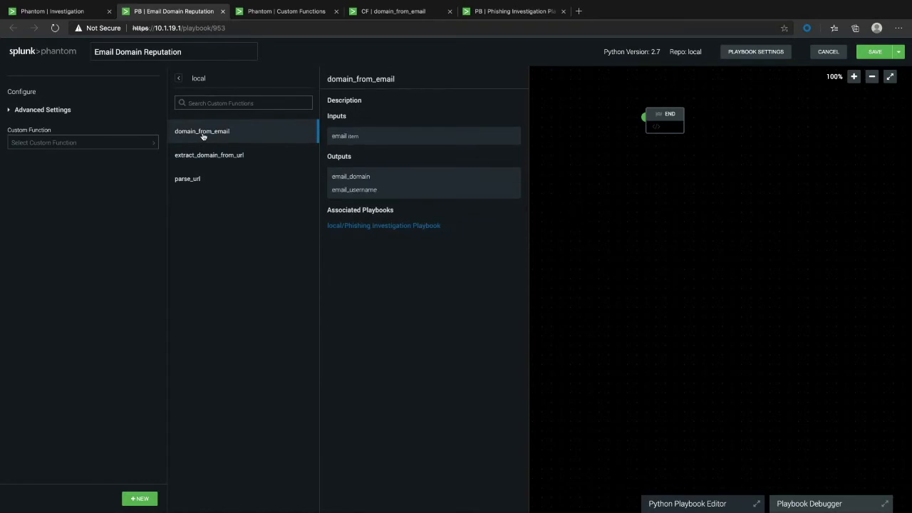
pyautogui.click(202, 132)
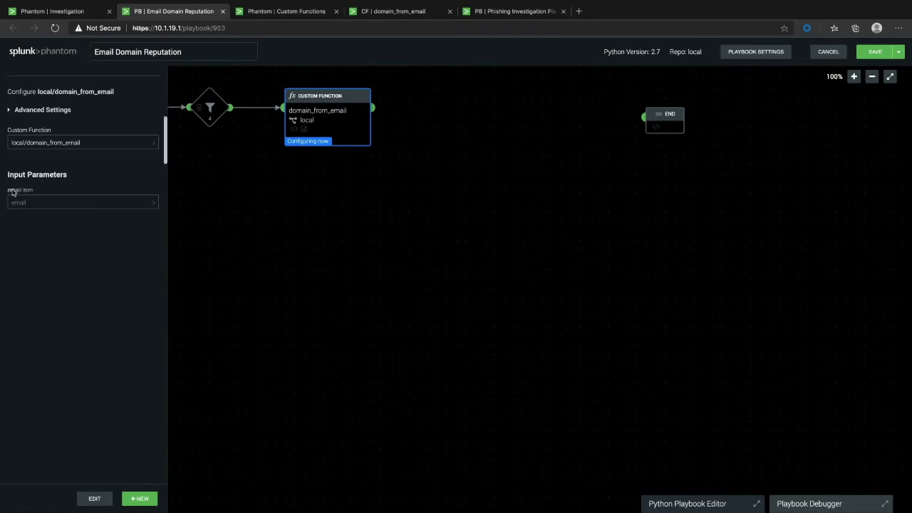
pyautogui.click(83, 203)
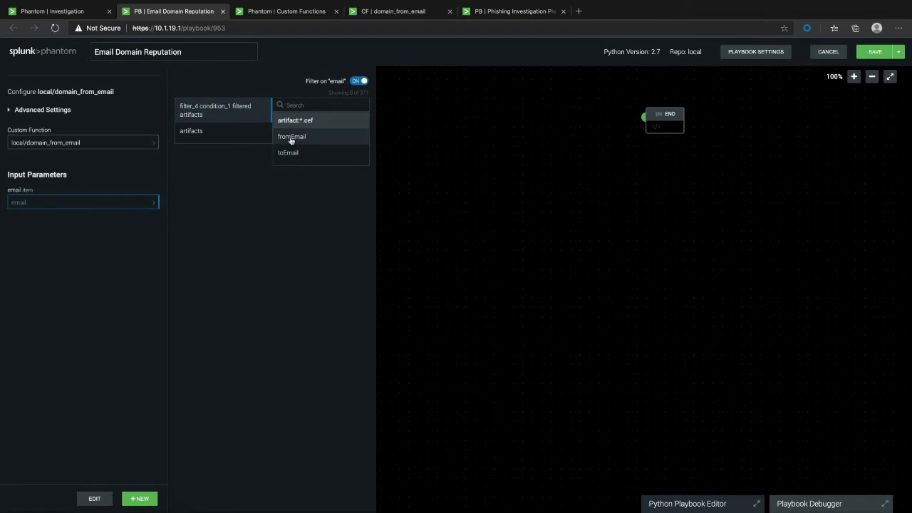
pyautogui.click(291, 136)
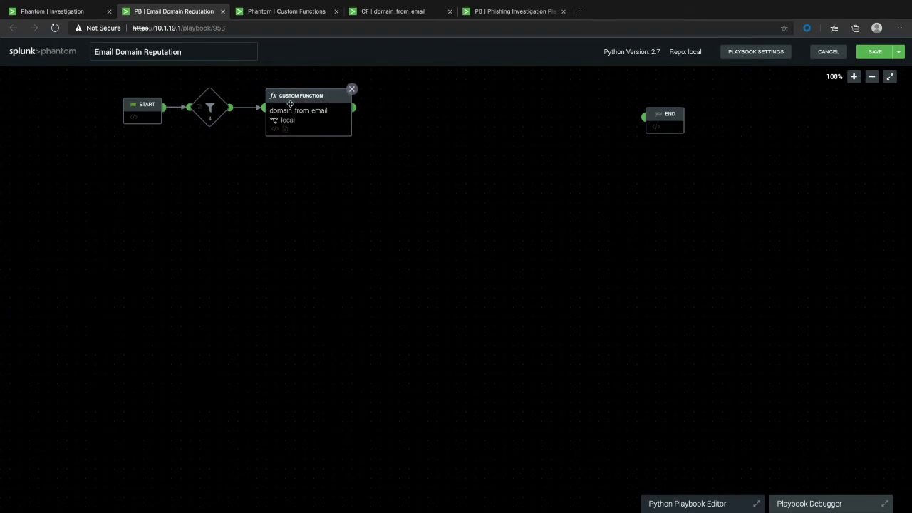
pyautogui.click(308, 114)
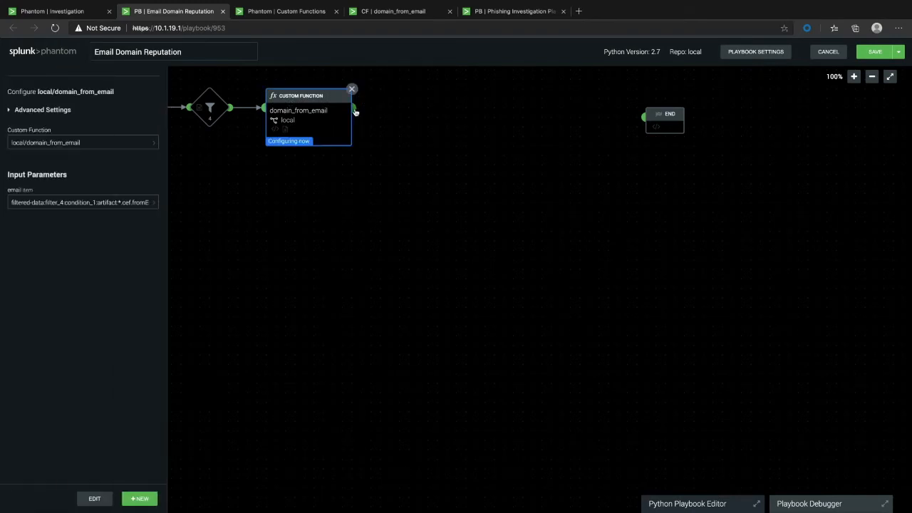
pyautogui.click(353, 109)
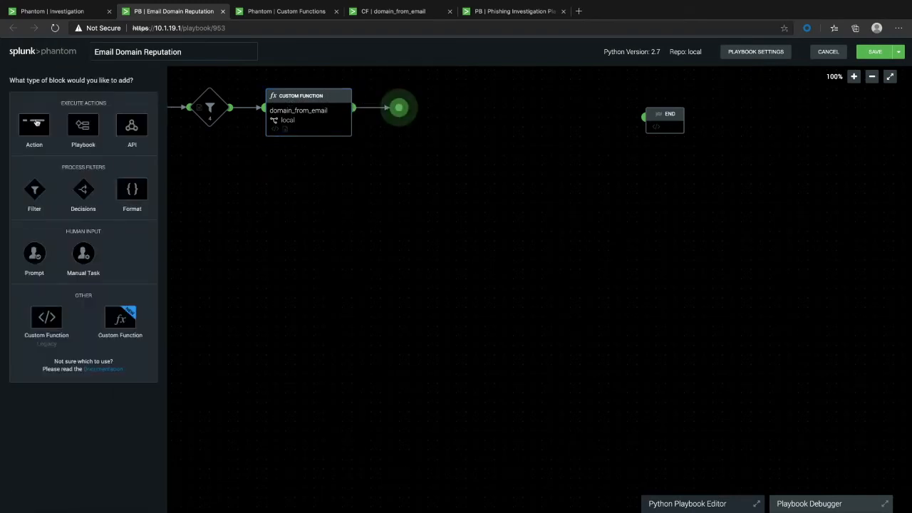
pyautogui.moveTo(34, 193)
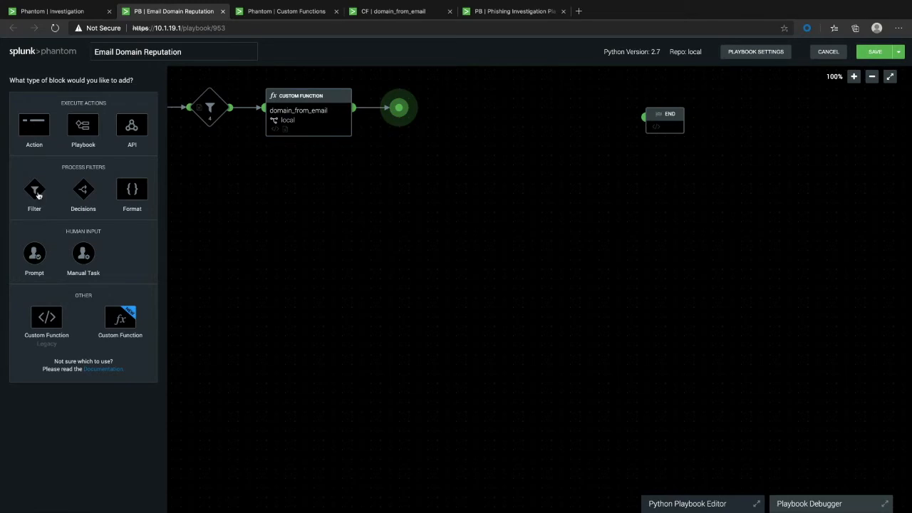
# Add a filter checking the function's domain is 'not in' the Allowed Domains custom list, and start another block
pyautogui.click(34, 191)
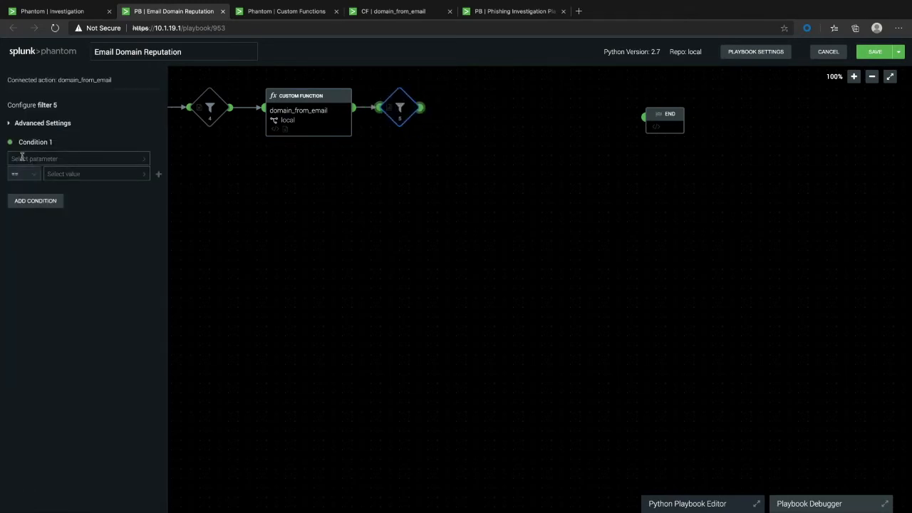
pyautogui.click(78, 158)
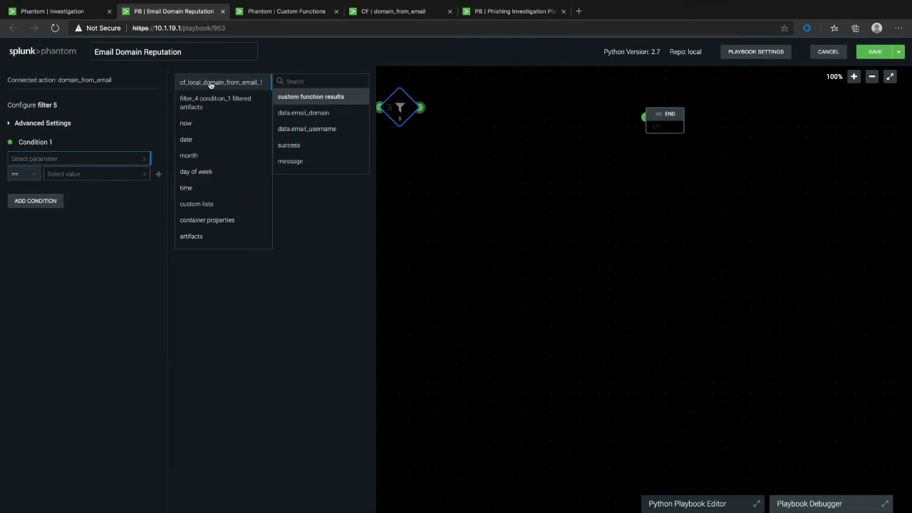
pyautogui.moveTo(202, 80)
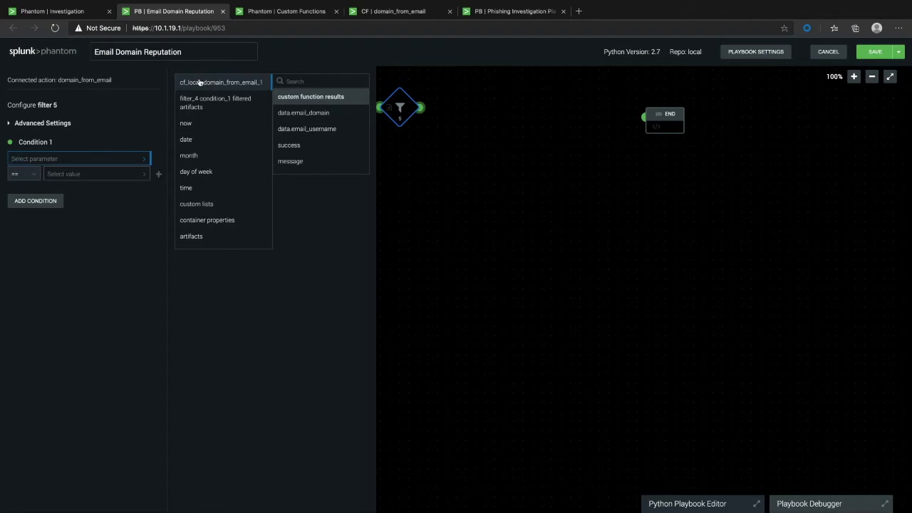
pyautogui.moveTo(187, 92)
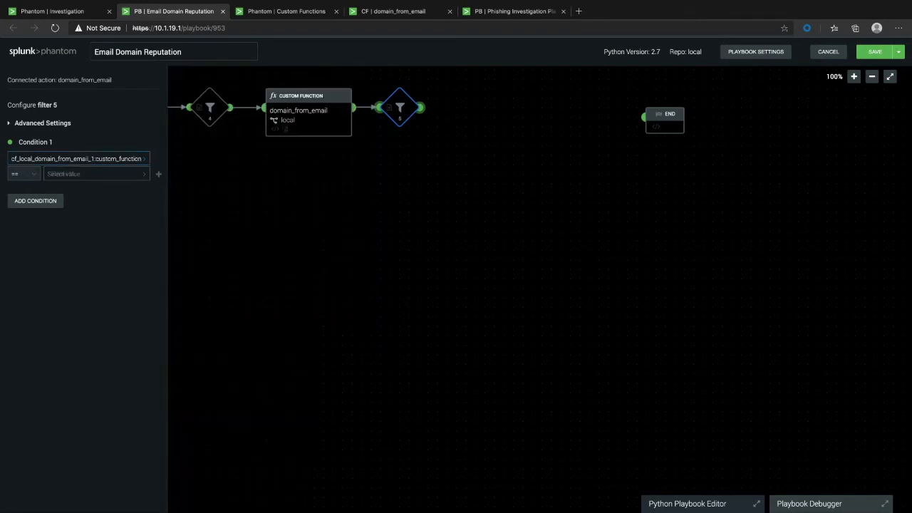
pyautogui.click(23, 174)
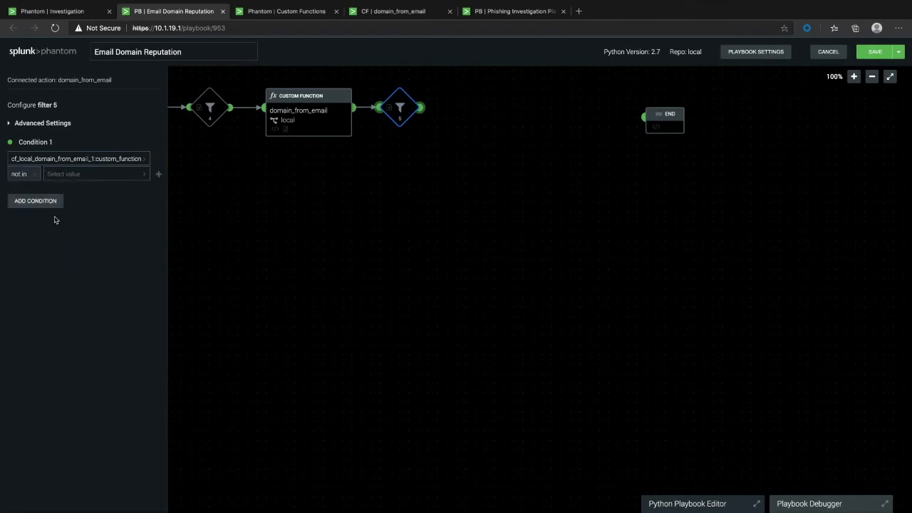
pyautogui.click(97, 174)
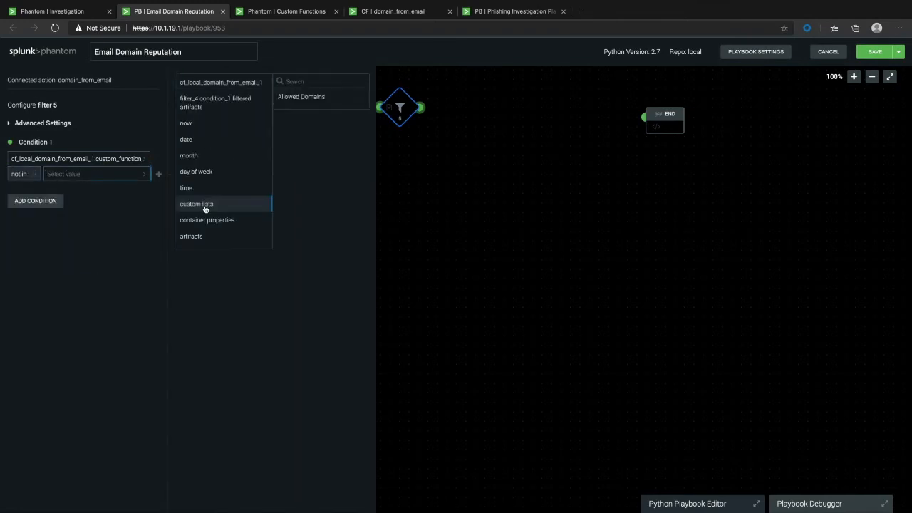
pyautogui.click(300, 97)
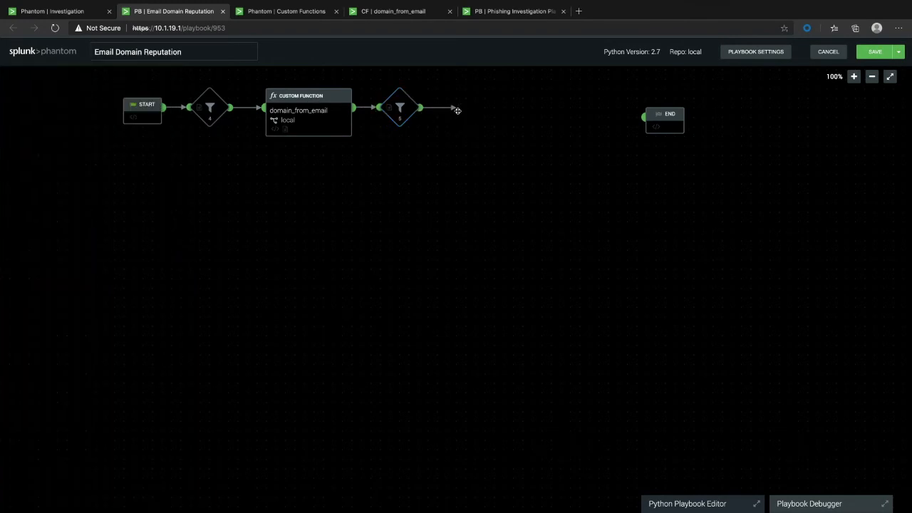
pyautogui.click(456, 108)
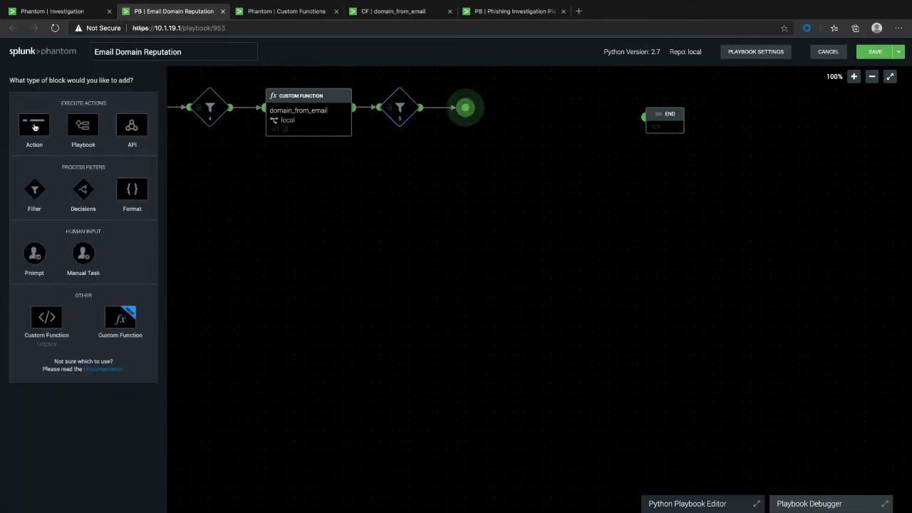
# Add a domain reputation action on the virustotal asset using the filter_5 domains, and save it
pyautogui.click(35, 125)
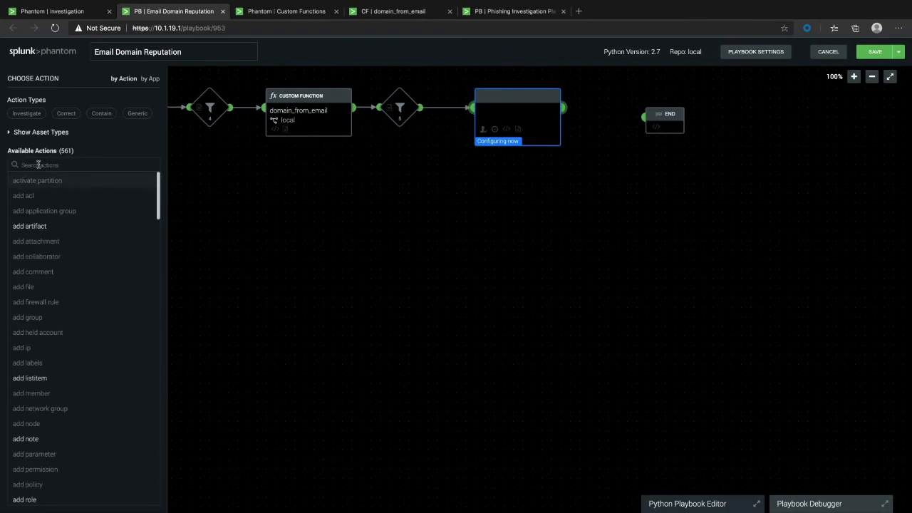
pyautogui.write('domain repu')
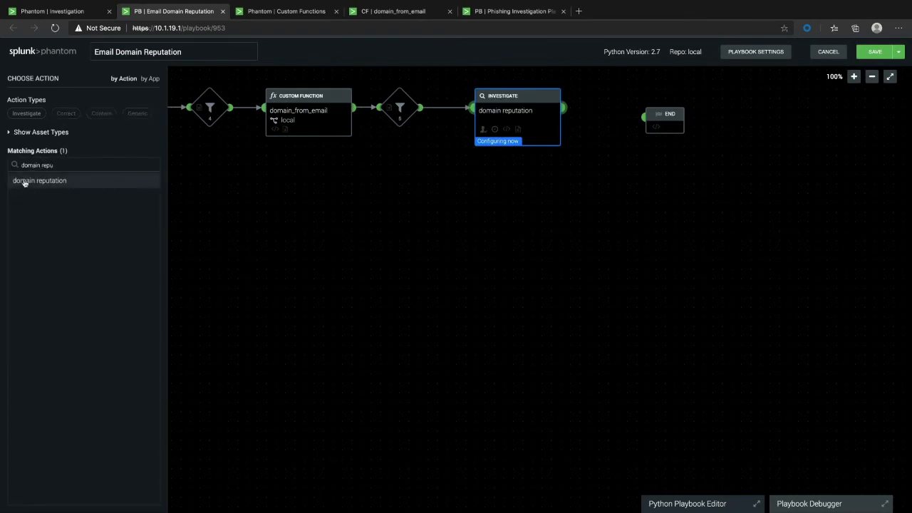
pyautogui.click(40, 180)
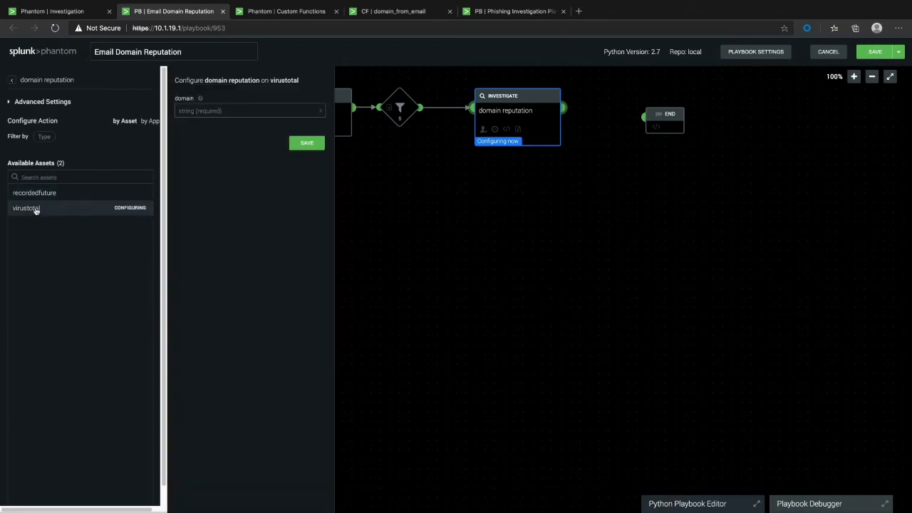
pyautogui.click(249, 111)
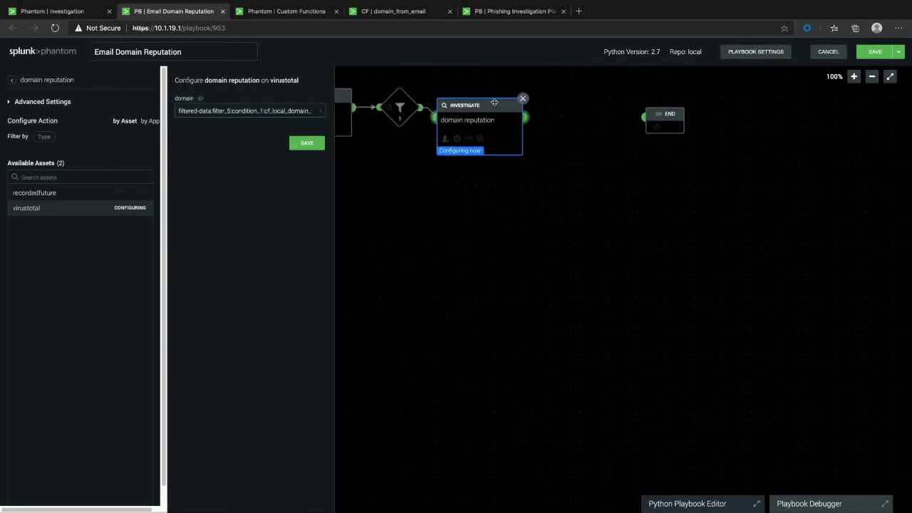
pyautogui.click(521, 98)
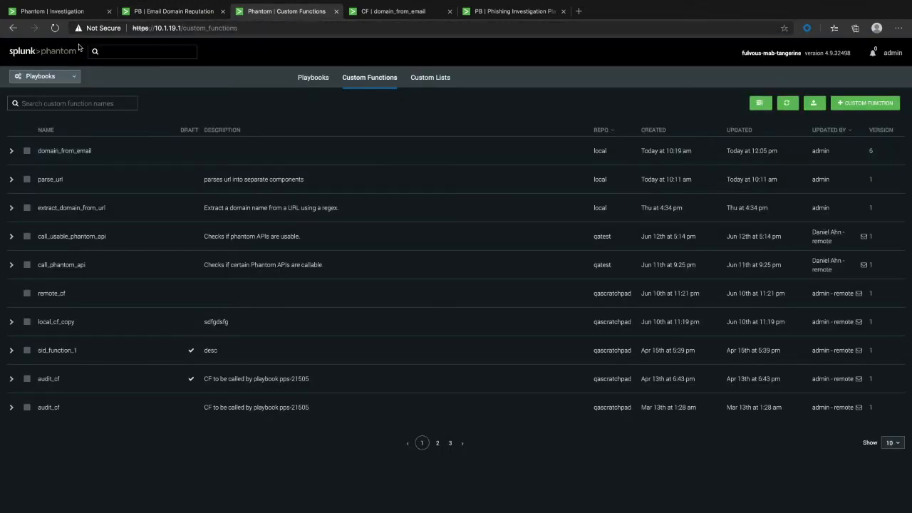
pyautogui.moveTo(60, 83)
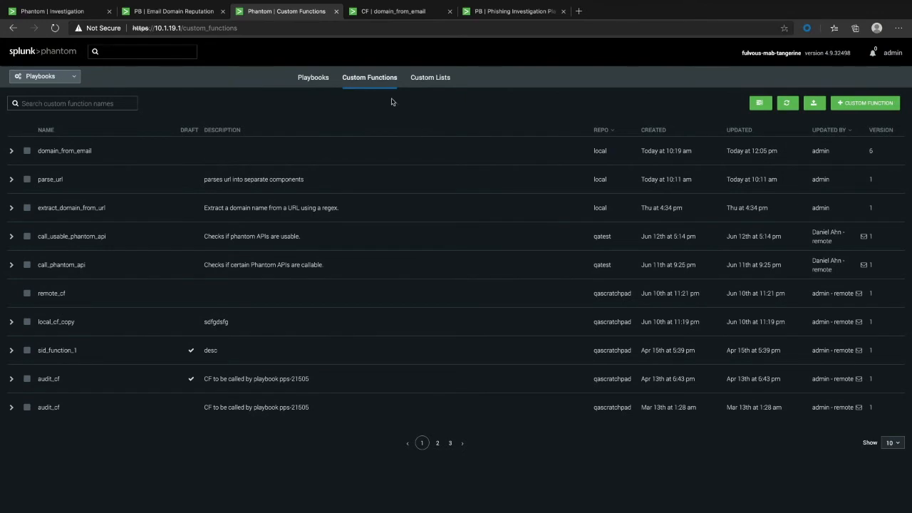
pyautogui.moveTo(369, 81)
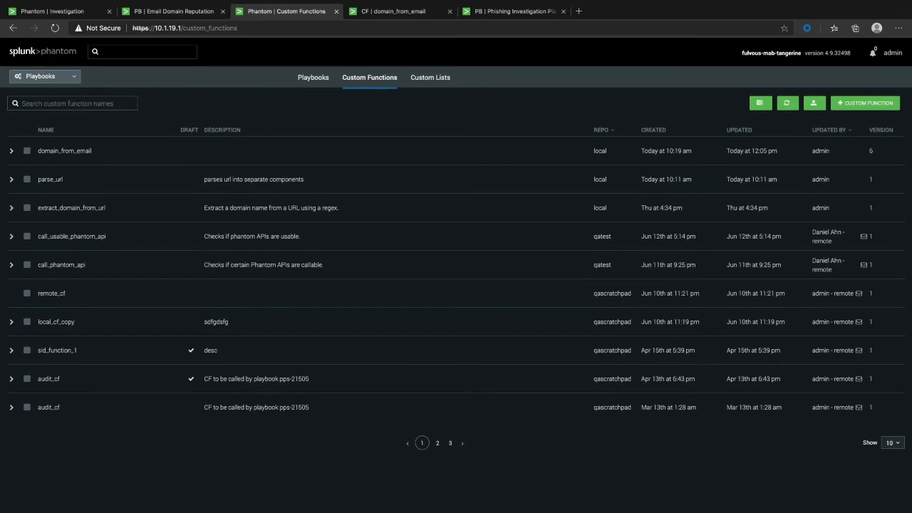
pyautogui.moveTo(393, 154)
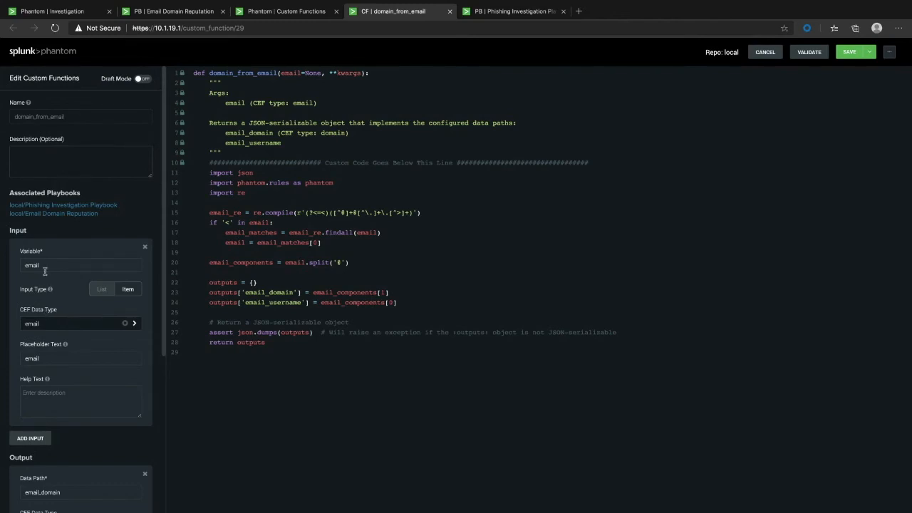
# Review the email input and outputs, then add the line 'isn't this really neat' under the imports
pyautogui.doubleClick(31, 265)
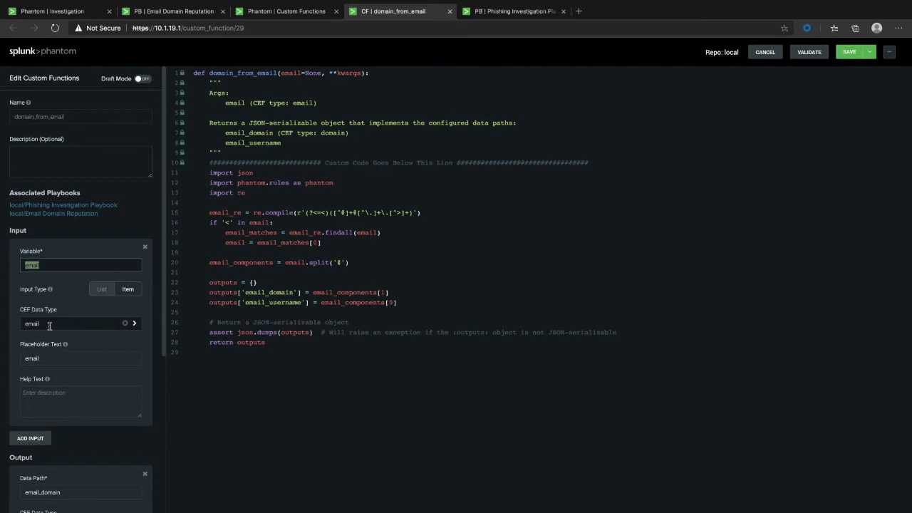
pyautogui.click(71, 324)
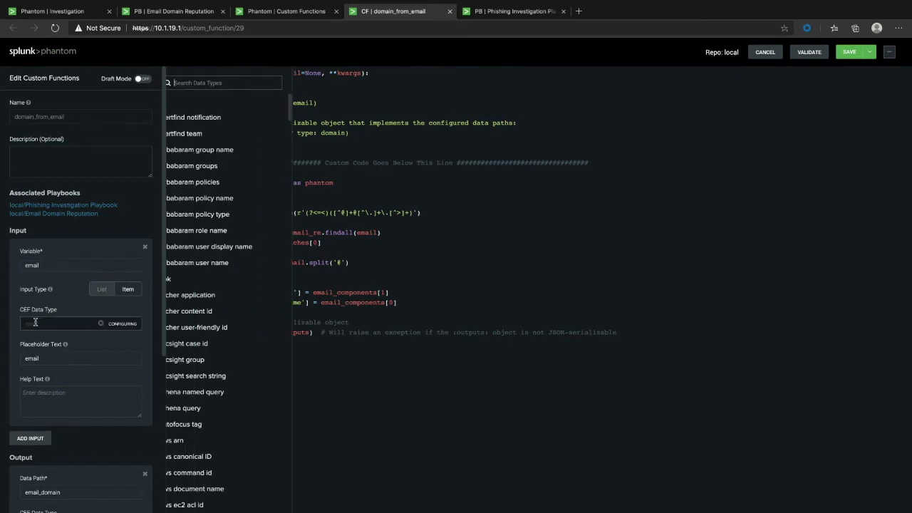
pyautogui.click(31, 322)
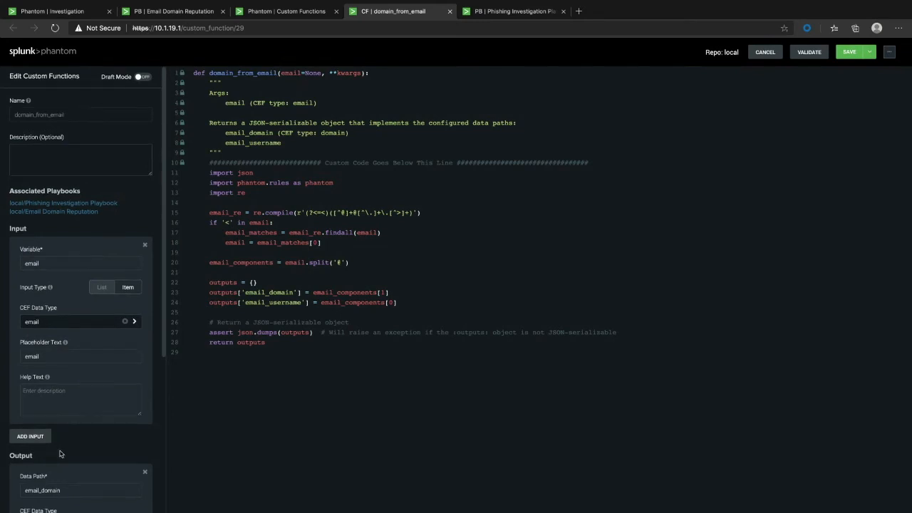
pyautogui.click(30, 436)
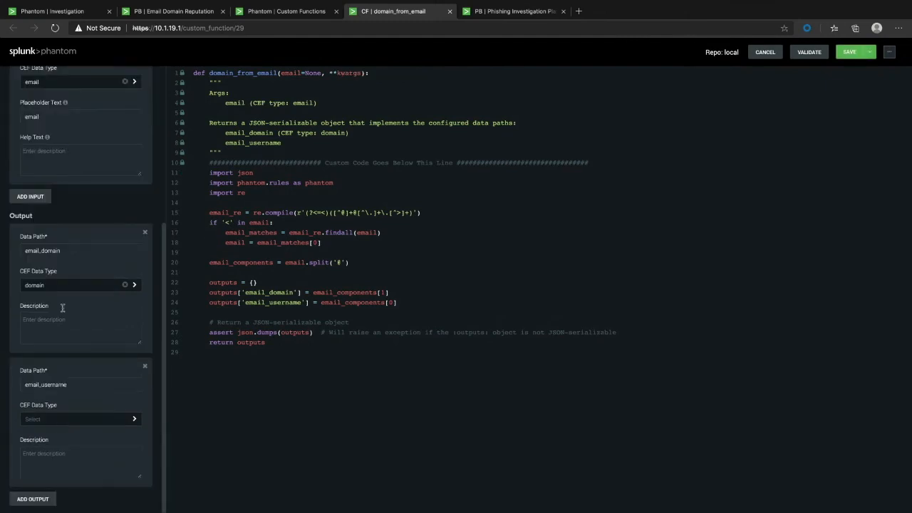
pyautogui.moveTo(21, 226)
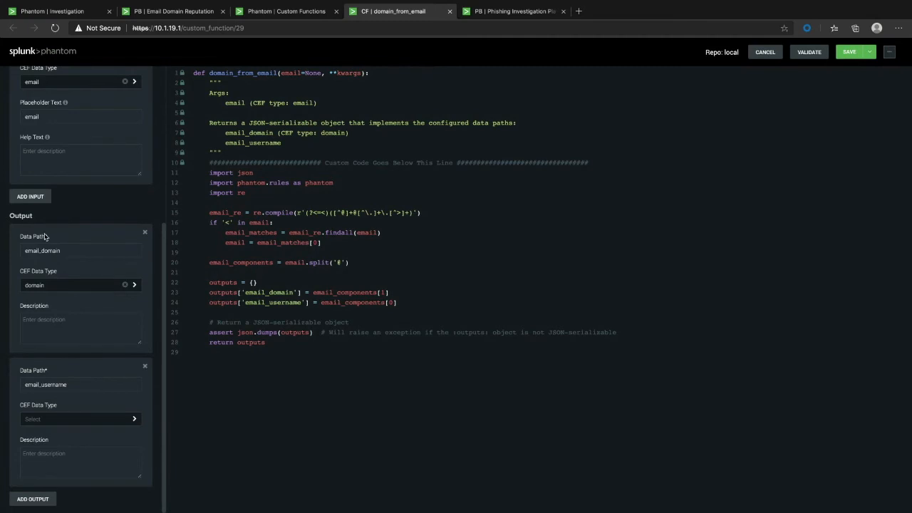
pyautogui.moveTo(44, 412)
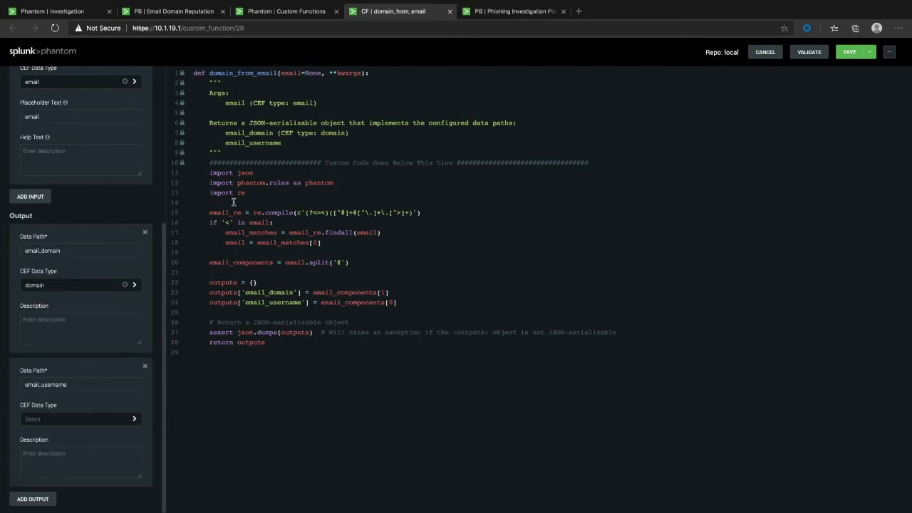
pyautogui.write("isn't this r")
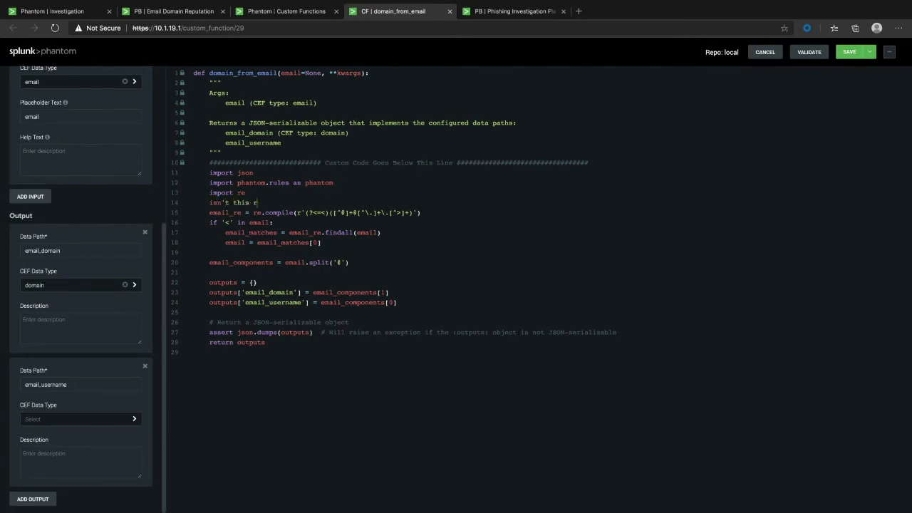
pyautogui.write('eally neat')
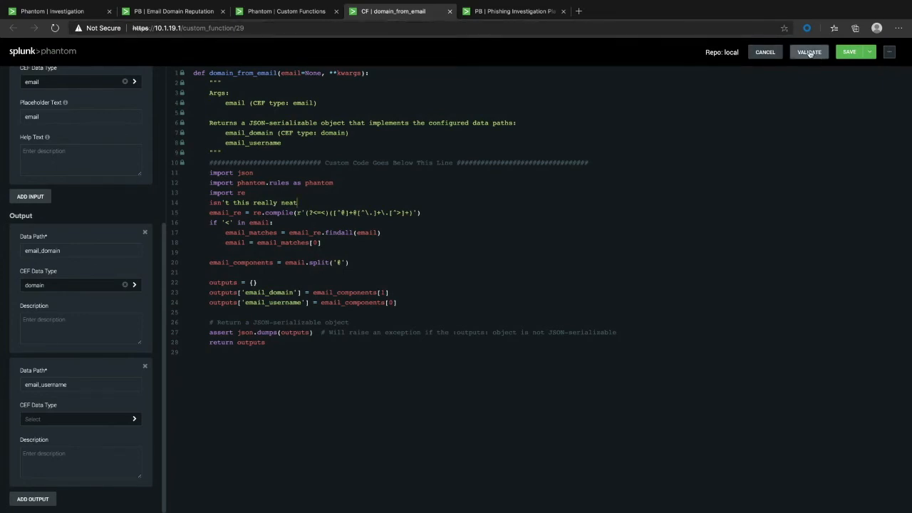
# Validate the code, dismiss the syntax error, and revalidate successfully after commenting out the line
pyautogui.click(810, 51)
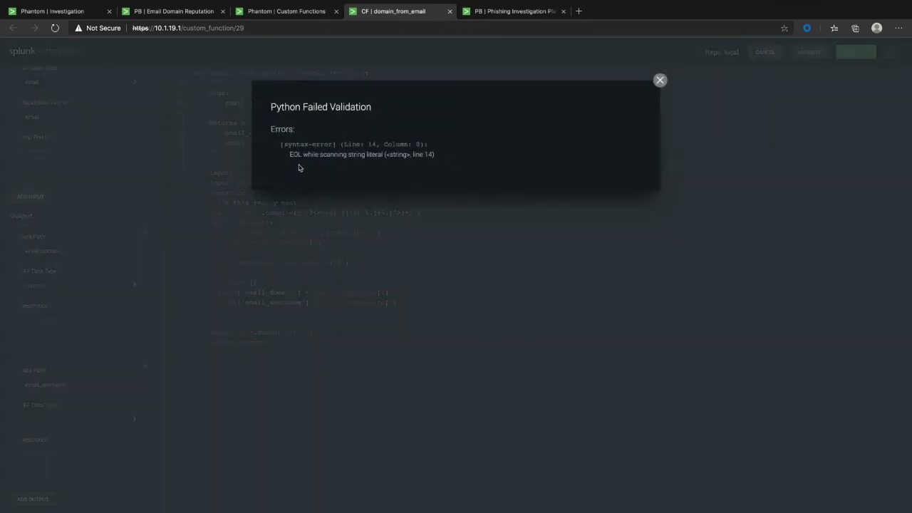
pyautogui.moveTo(297, 165)
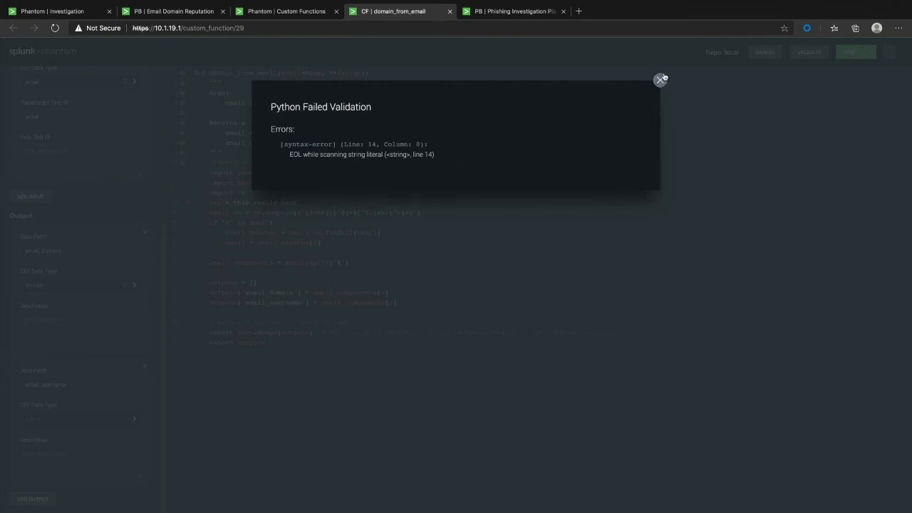
pyautogui.click(659, 78)
pyautogui.write('# ')
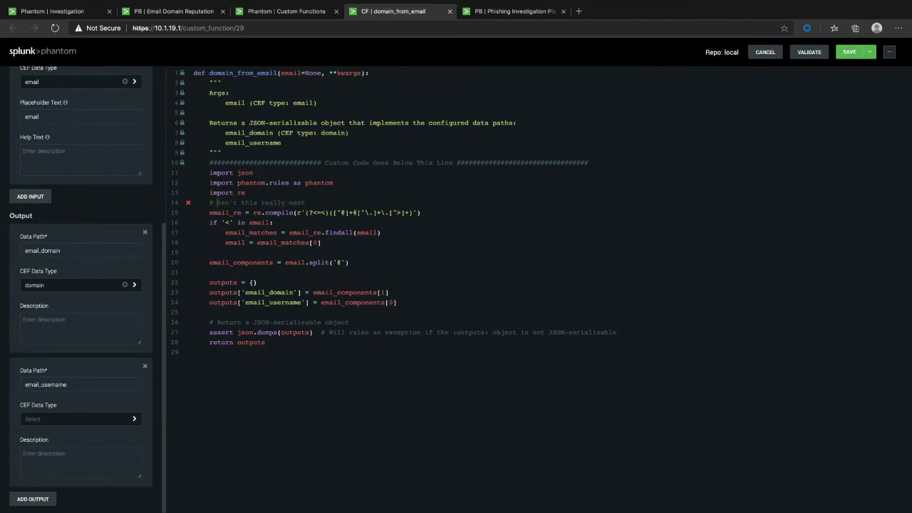
pyautogui.click(809, 52)
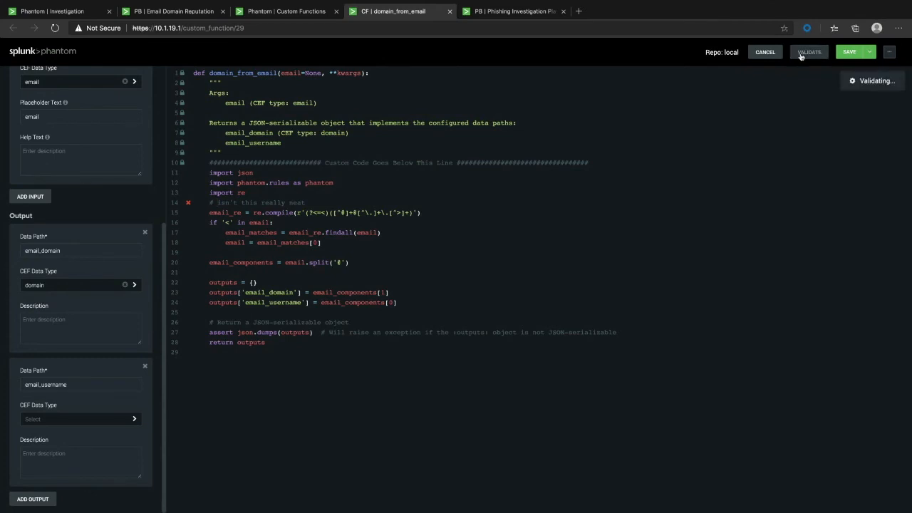
pyautogui.click(810, 52)
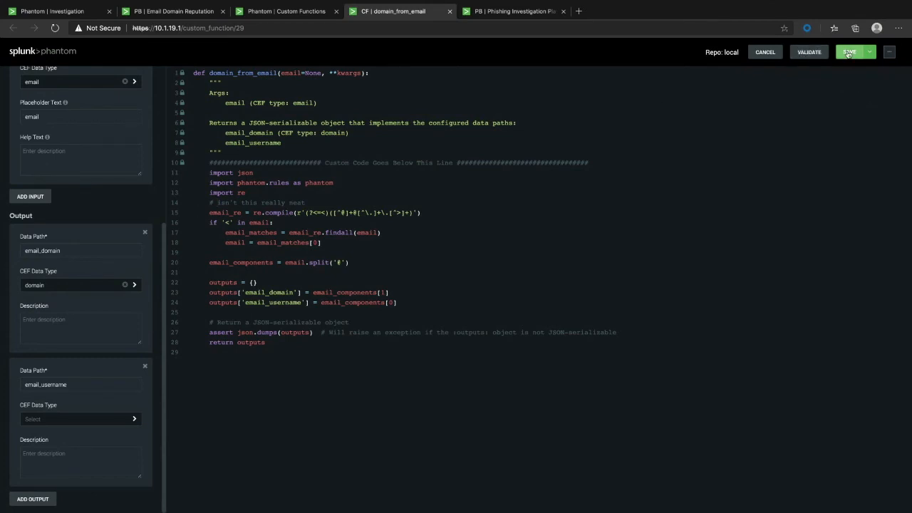
# Save the function past the affected-playbooks list with commit message 'Added a comment to my custom function'
pyautogui.click(850, 51)
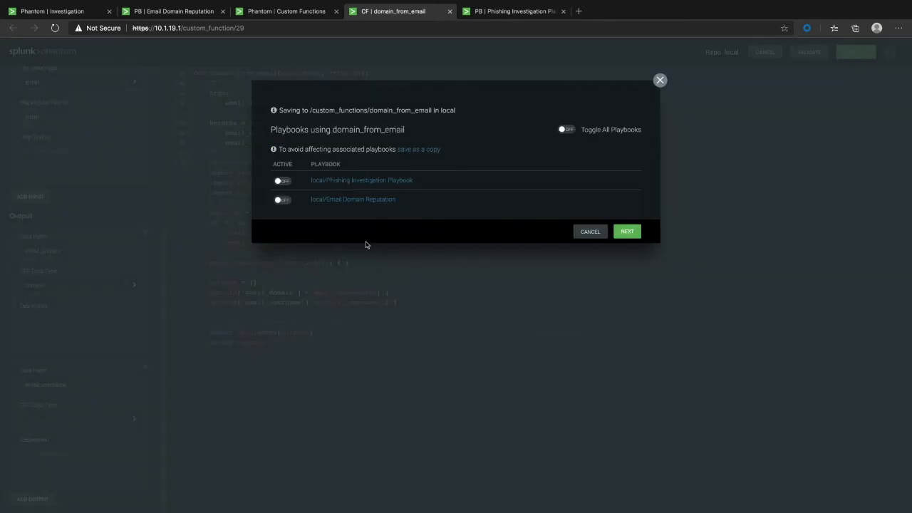
pyautogui.moveTo(372, 226)
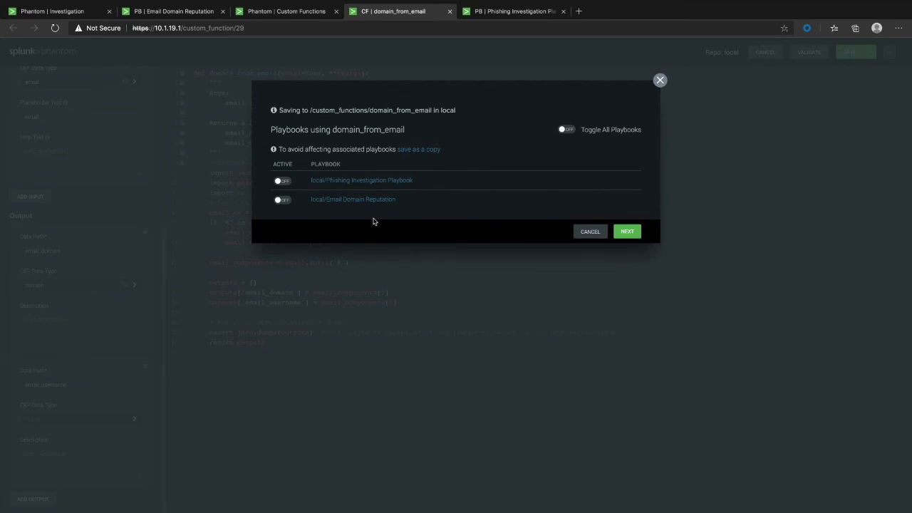
pyautogui.moveTo(379, 216)
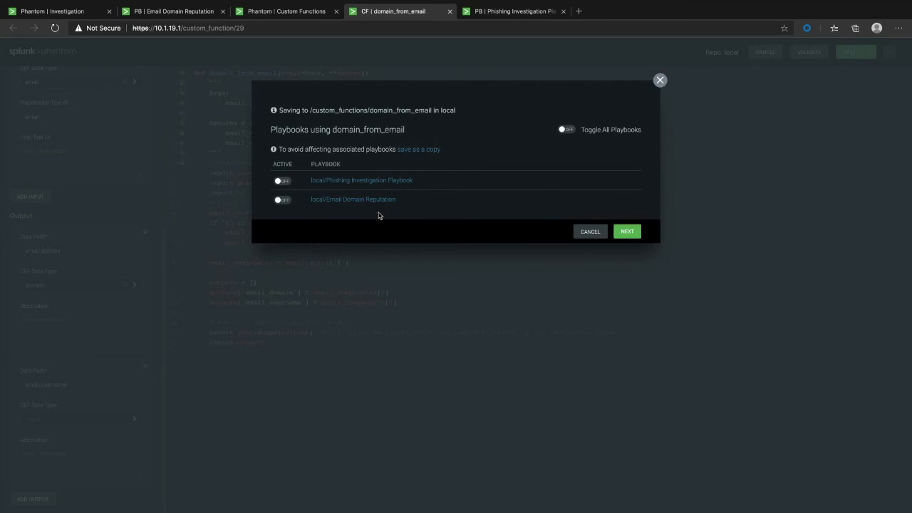
pyautogui.moveTo(419, 150)
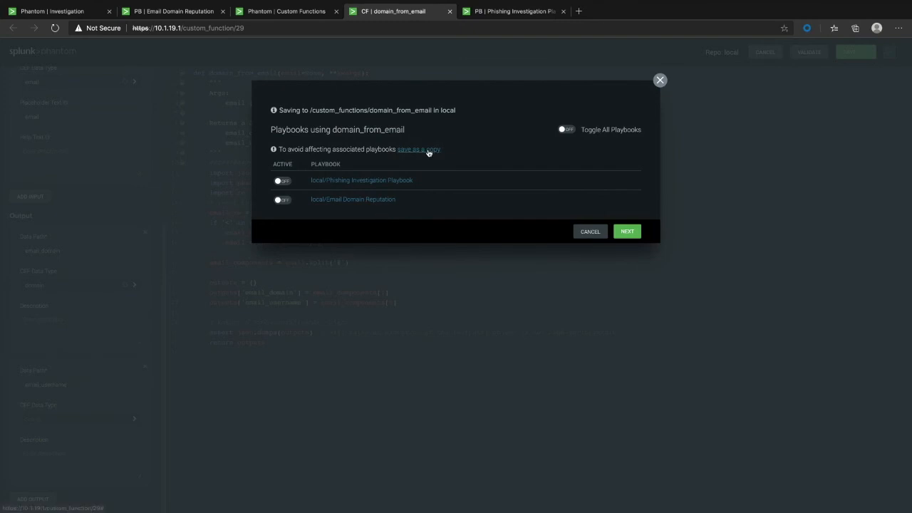
pyautogui.moveTo(420, 154)
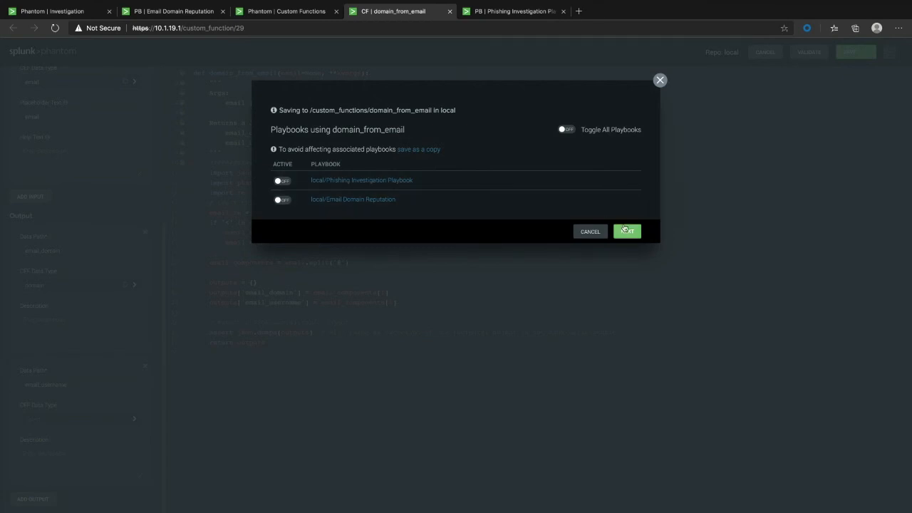
pyautogui.click(628, 231)
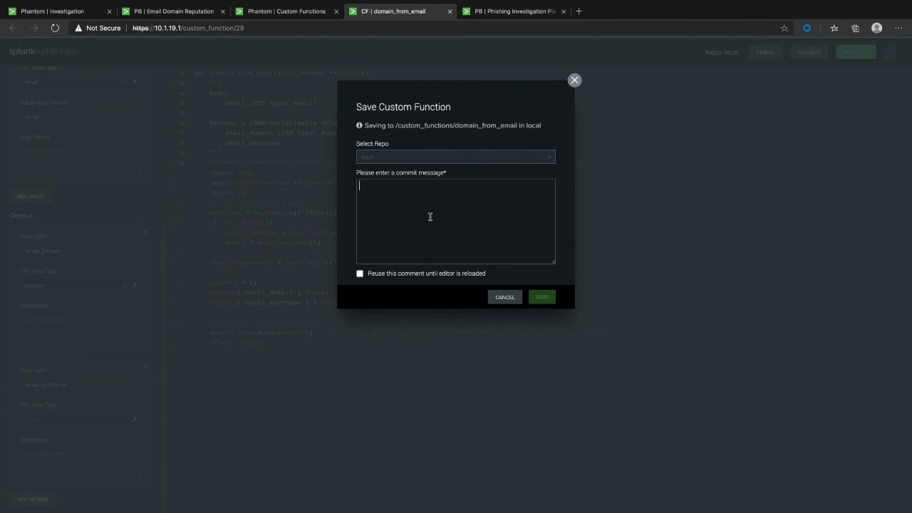
pyautogui.click(430, 188)
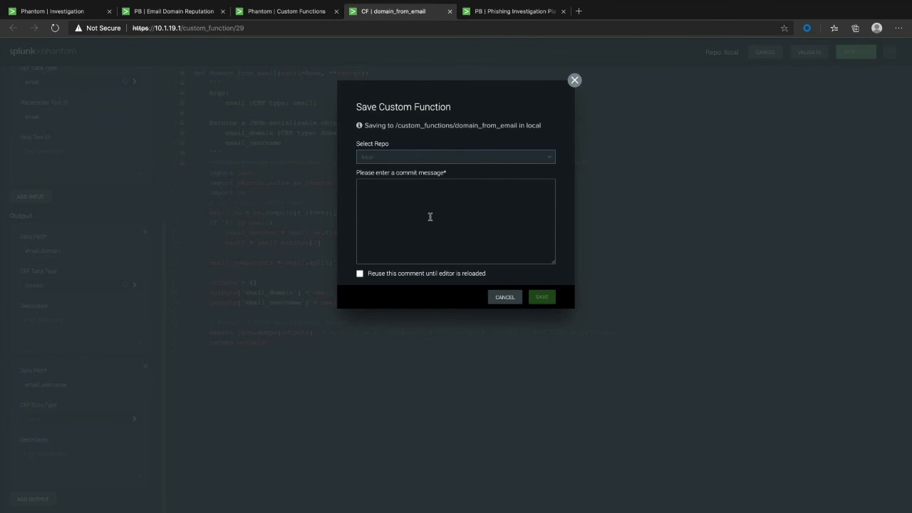
pyautogui.write('Added a comment to my custom fucntion')
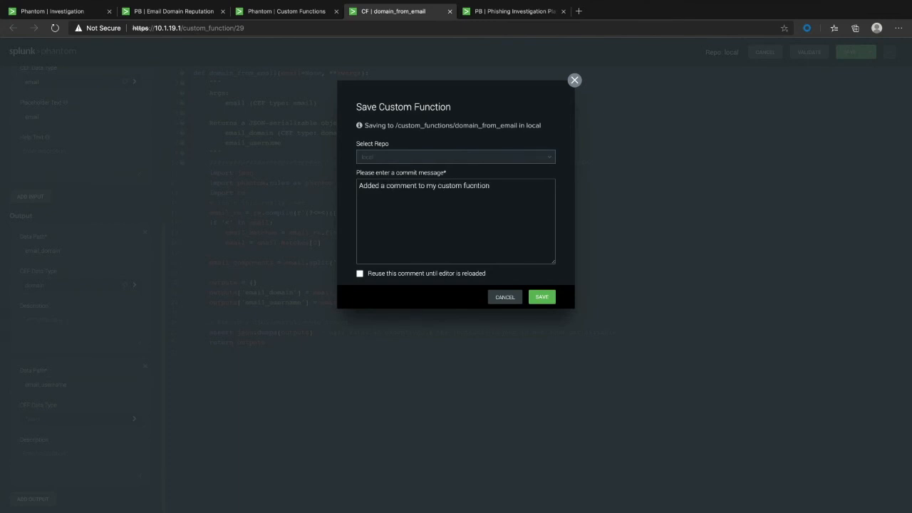
pyautogui.click(542, 296)
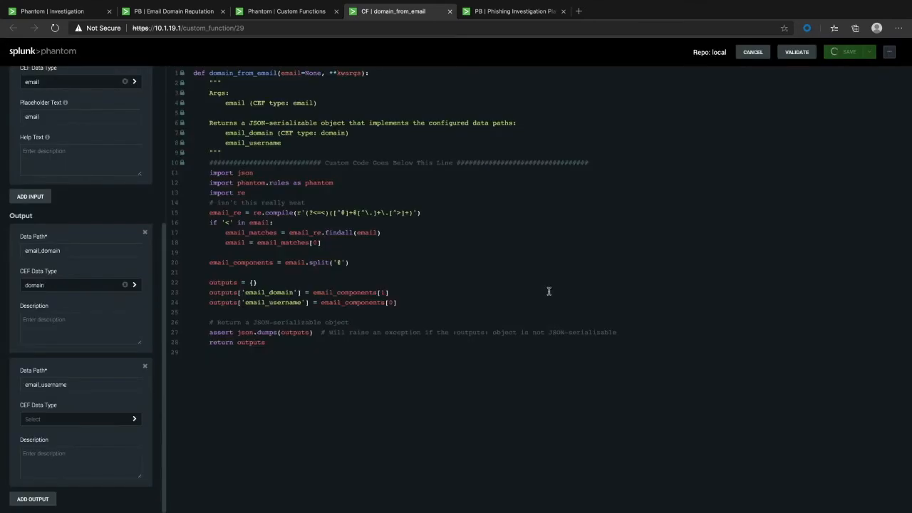
# Leave the editor and show the domain_from_email function's commit history
pyautogui.click(849, 51)
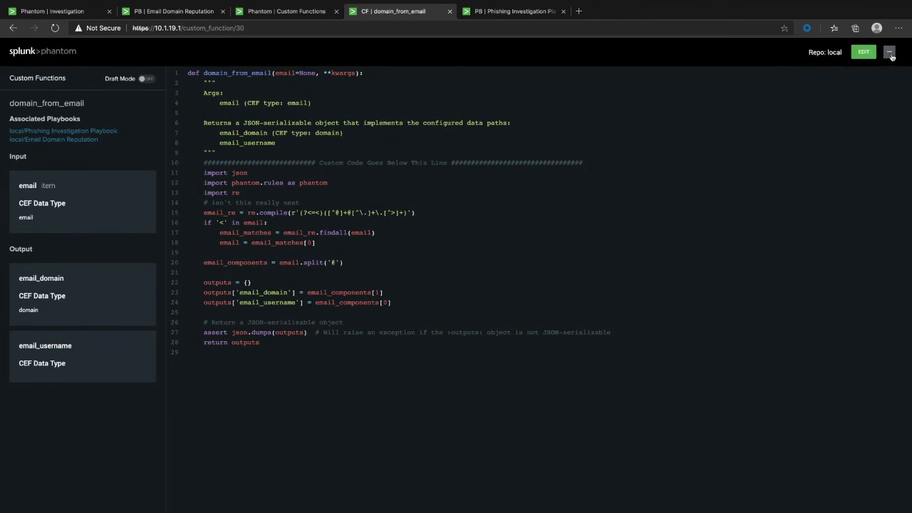
pyautogui.click(890, 51)
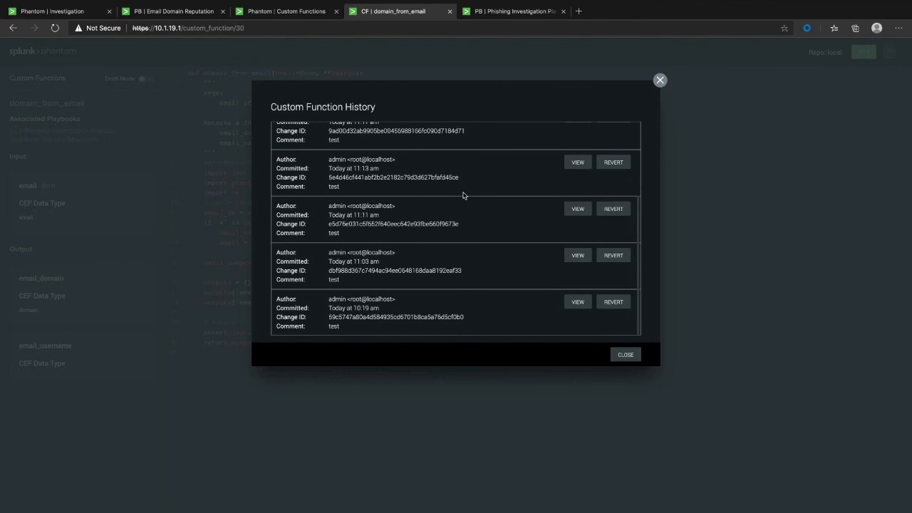
pyautogui.moveTo(510, 177)
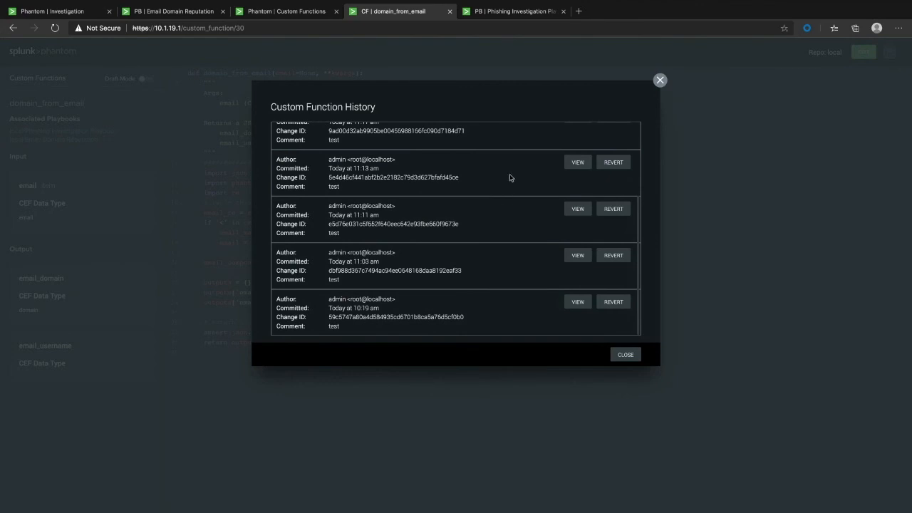
pyautogui.moveTo(619, 344)
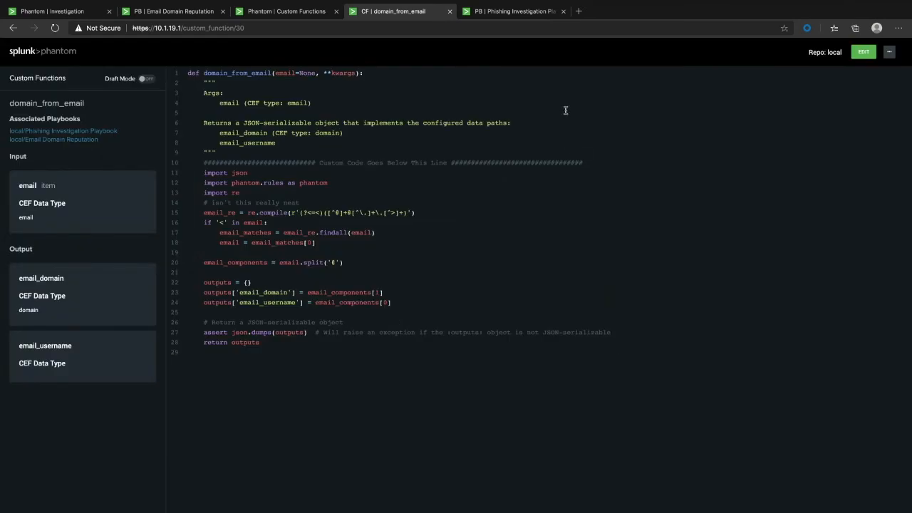
pyautogui.moveTo(484, 57)
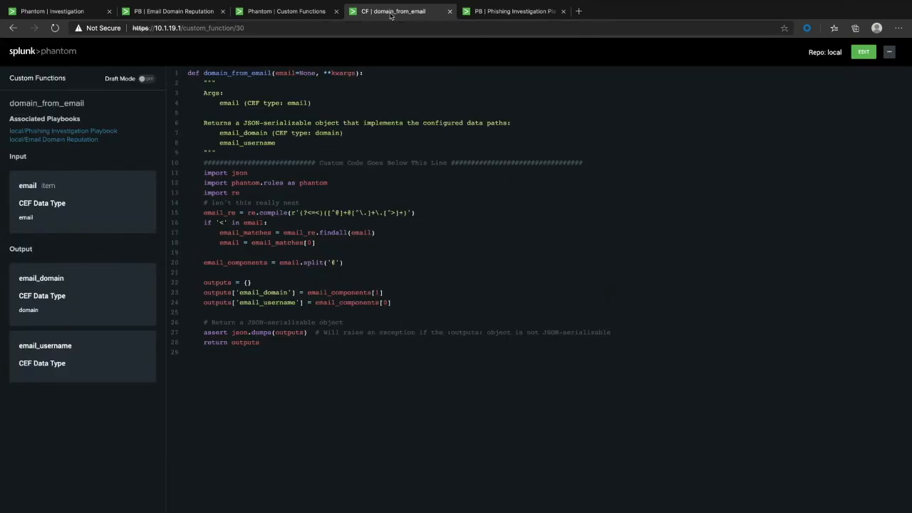
pyautogui.moveTo(394, 11)
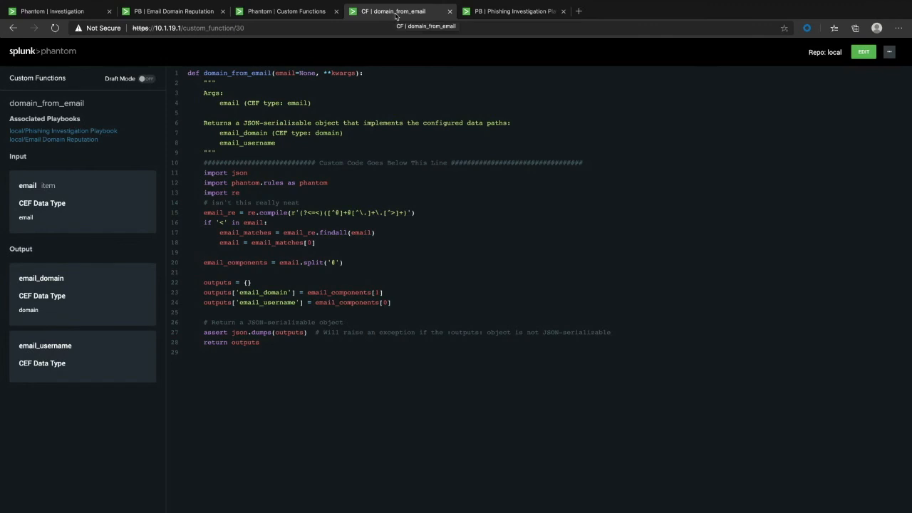
# Add a local domain_from_email custom function block to the Phishing Investigation Playbook
pyautogui.click(513, 11)
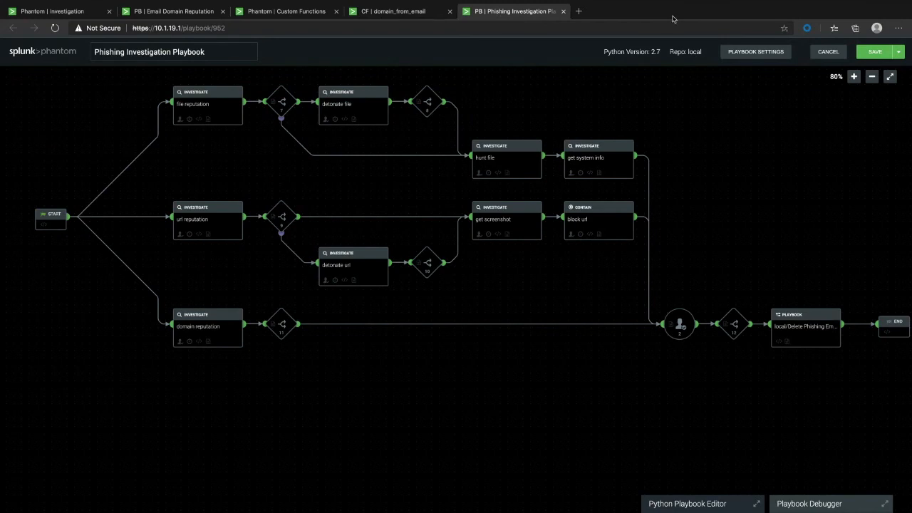
pyautogui.moveTo(305, 209)
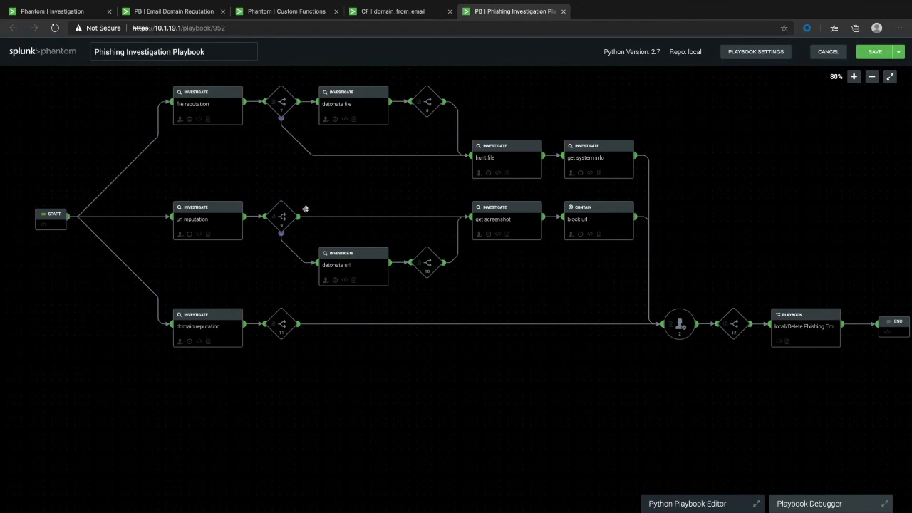
pyautogui.moveTo(70, 219)
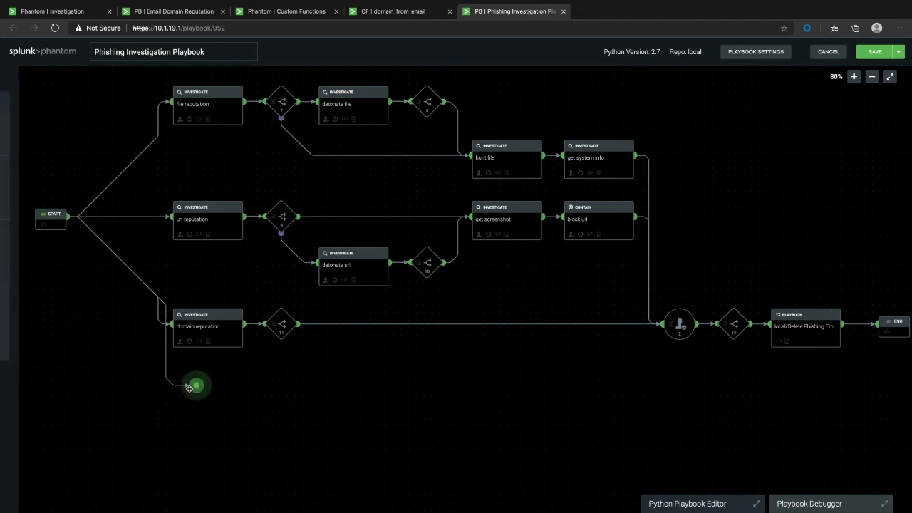
pyautogui.click(197, 385)
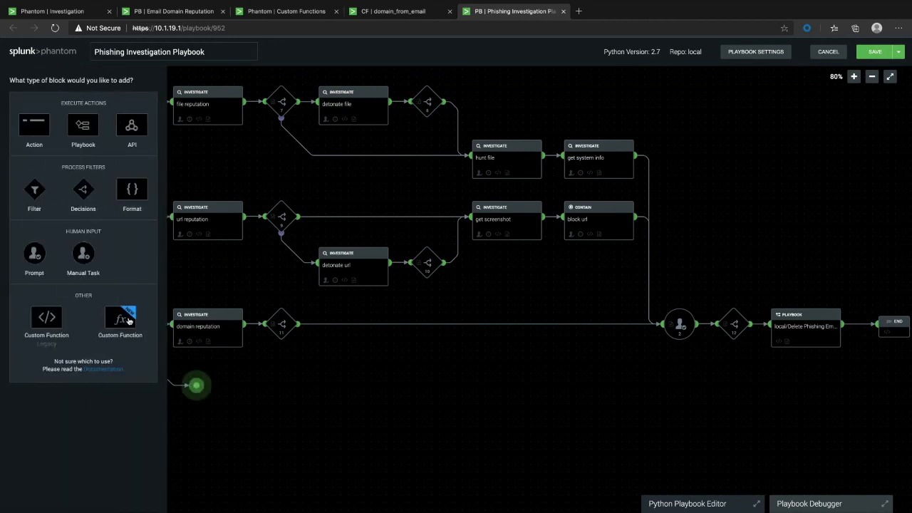
pyautogui.click(120, 317)
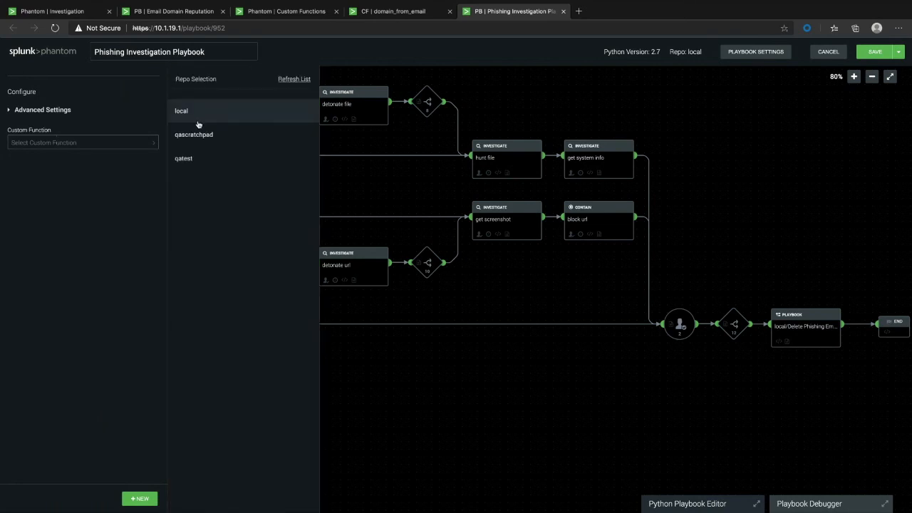
pyautogui.click(181, 111)
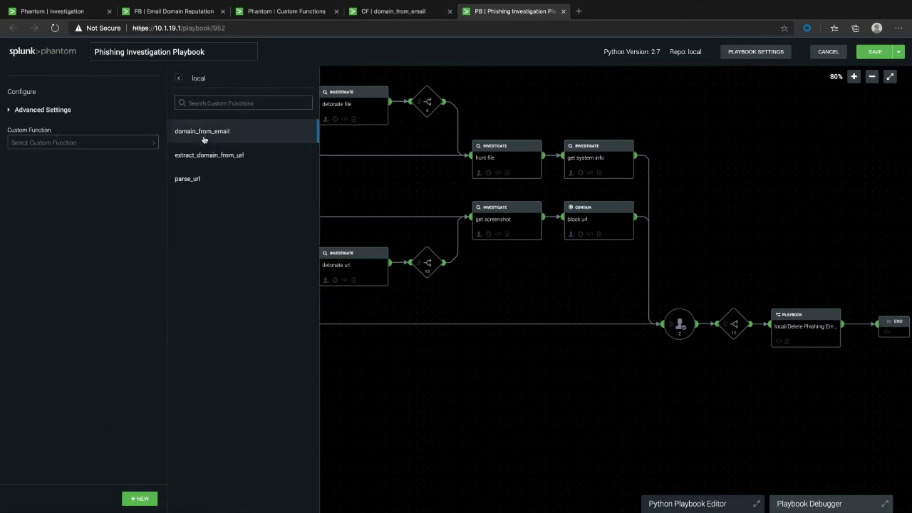
pyautogui.click(202, 131)
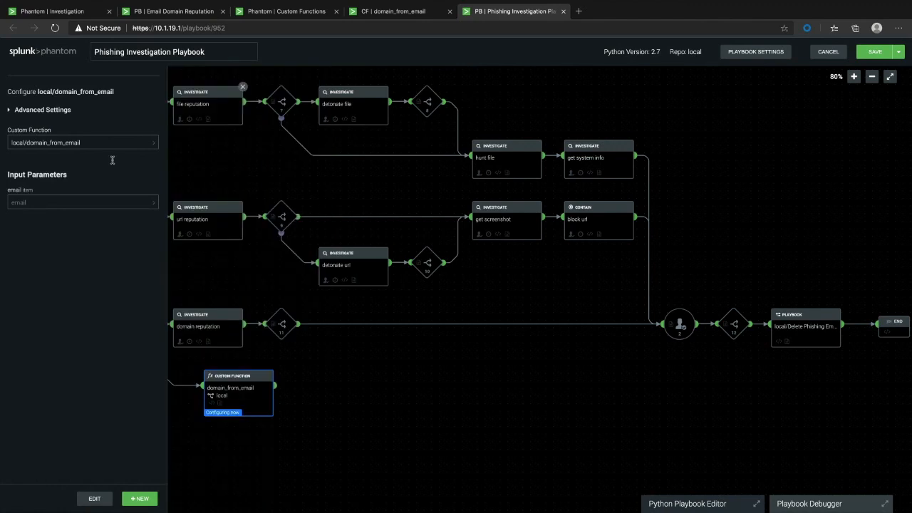
# Feed artifact:*.cef.fromEmail into the block's email input
pyautogui.click(83, 203)
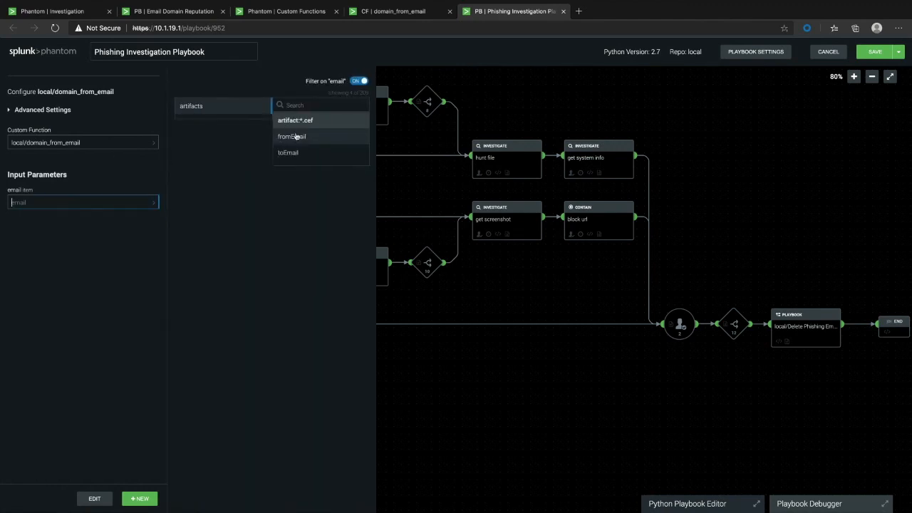
pyautogui.click(291, 137)
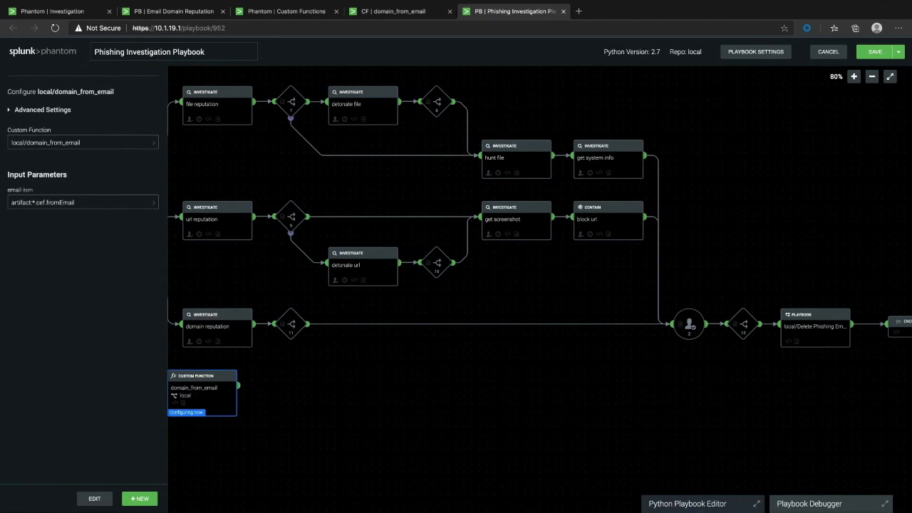
pyautogui.moveTo(509, 407)
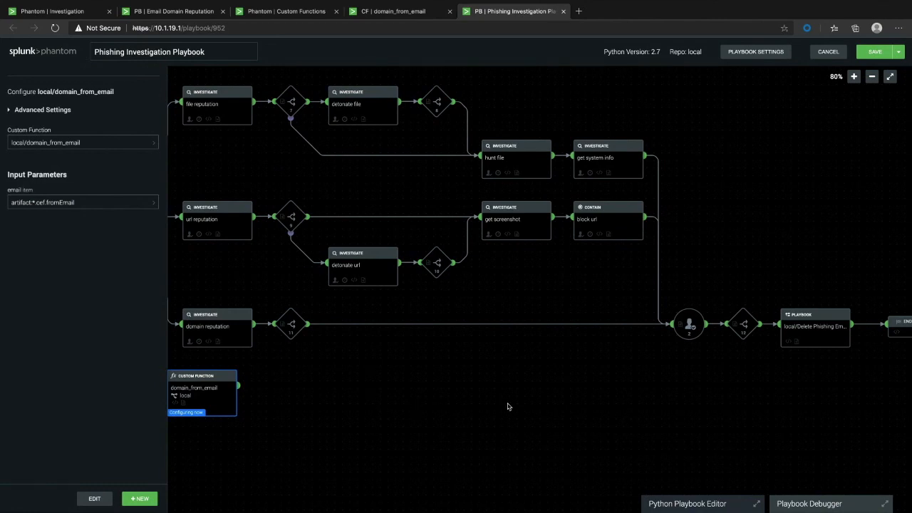